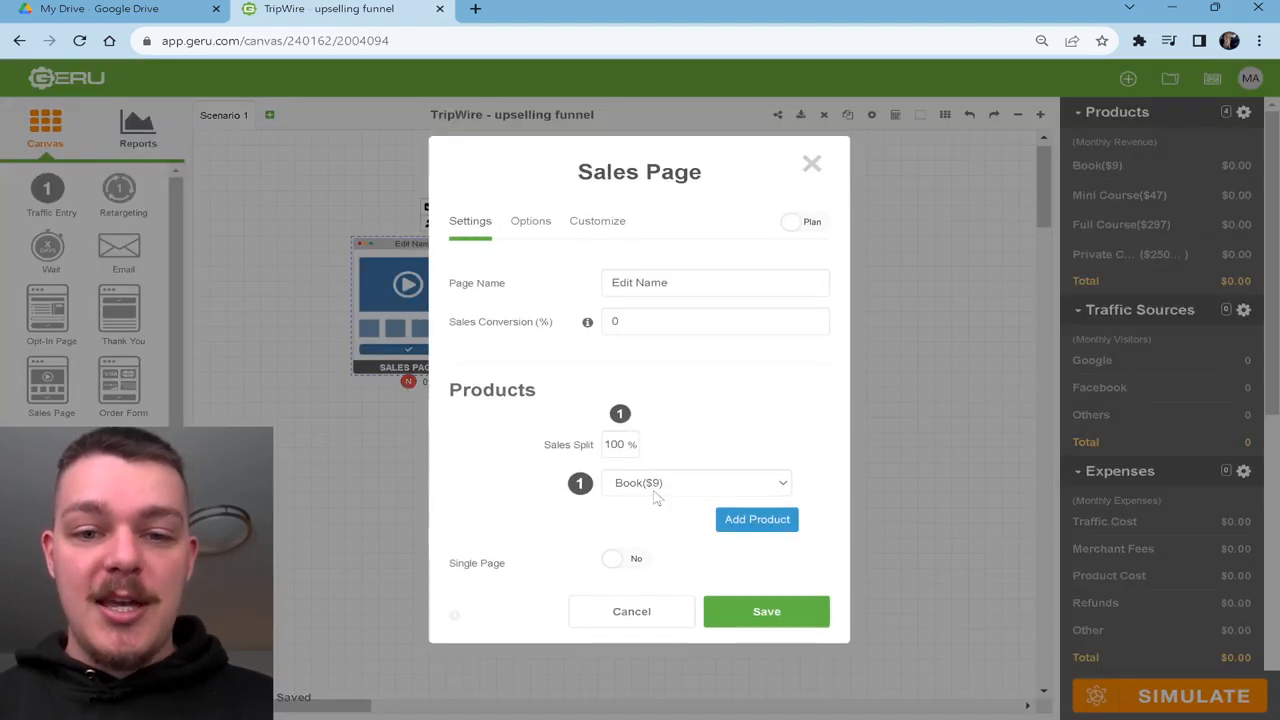
pyautogui.moveTo(704, 490)
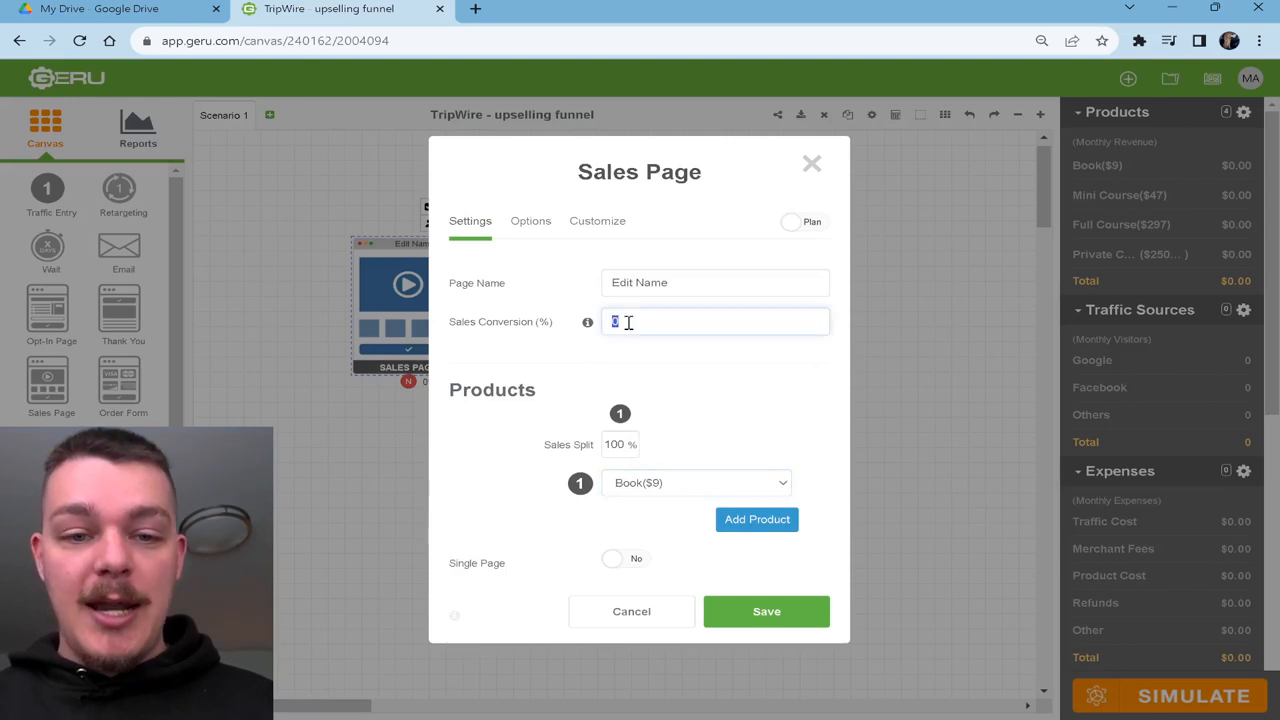
# Save the sales page with a 25% sales conversion rate.
pyautogui.write('25')
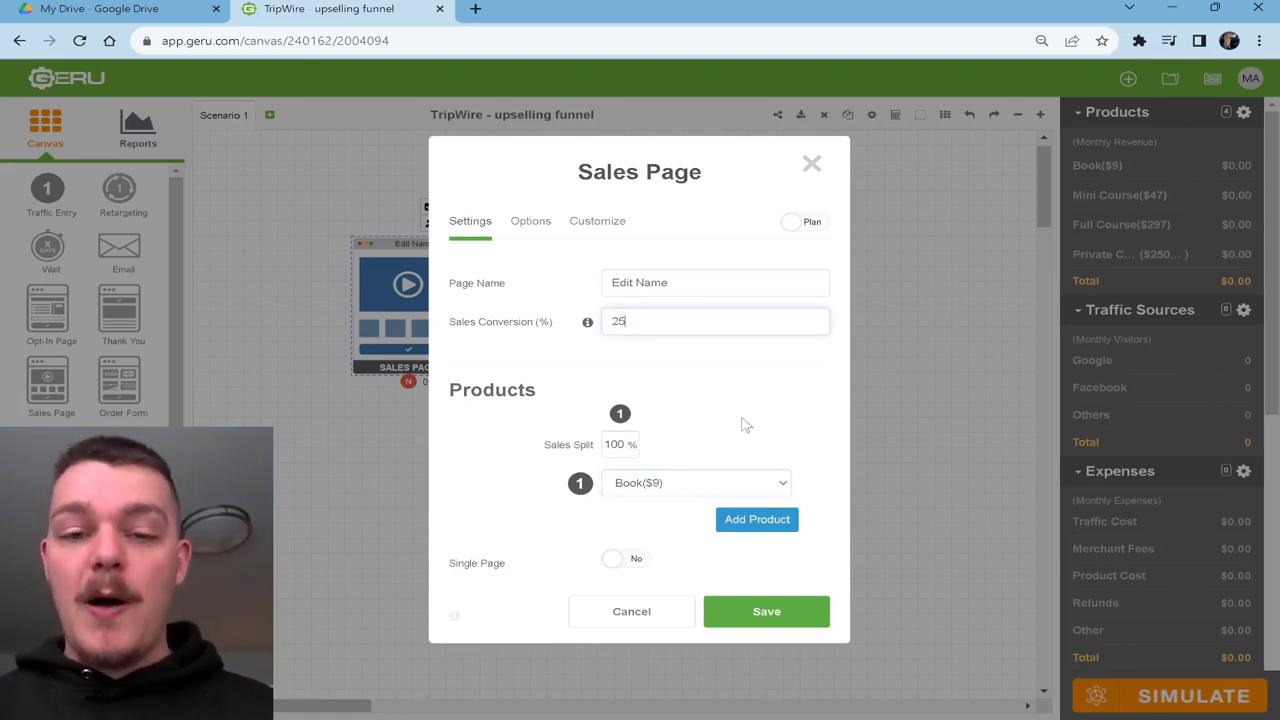
pyautogui.click(766, 612)
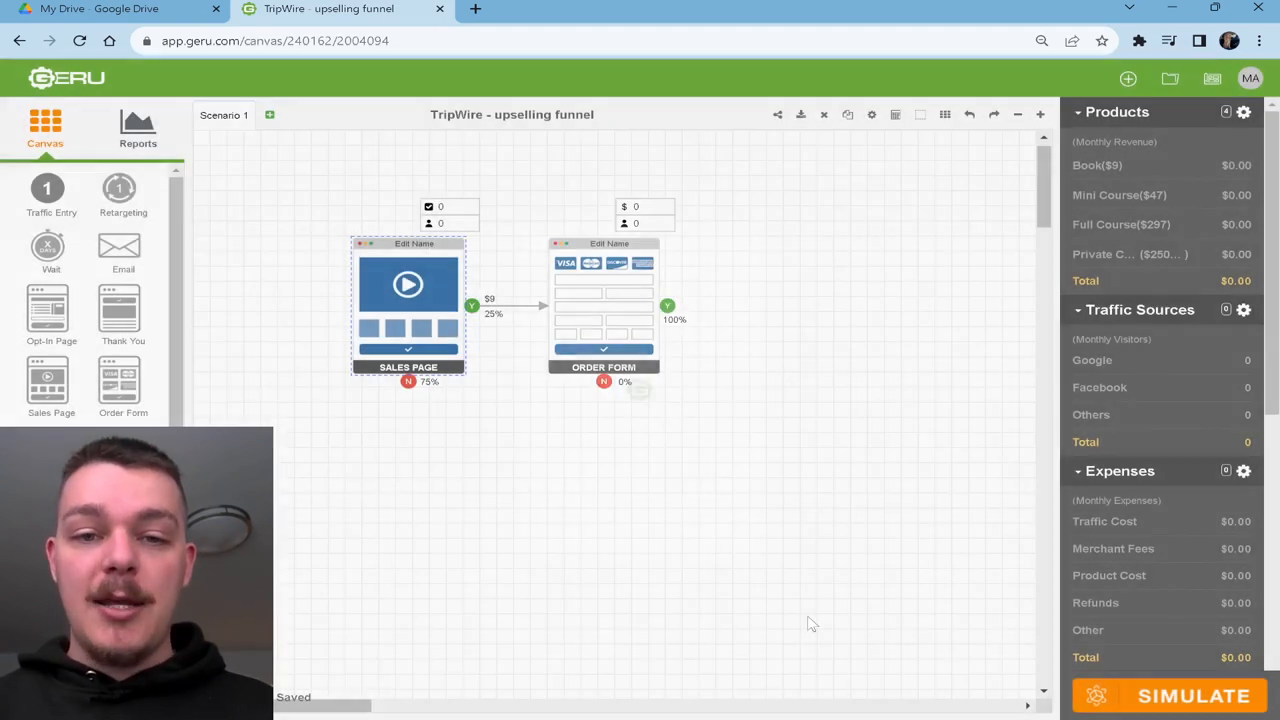
pyautogui.moveTo(518, 476)
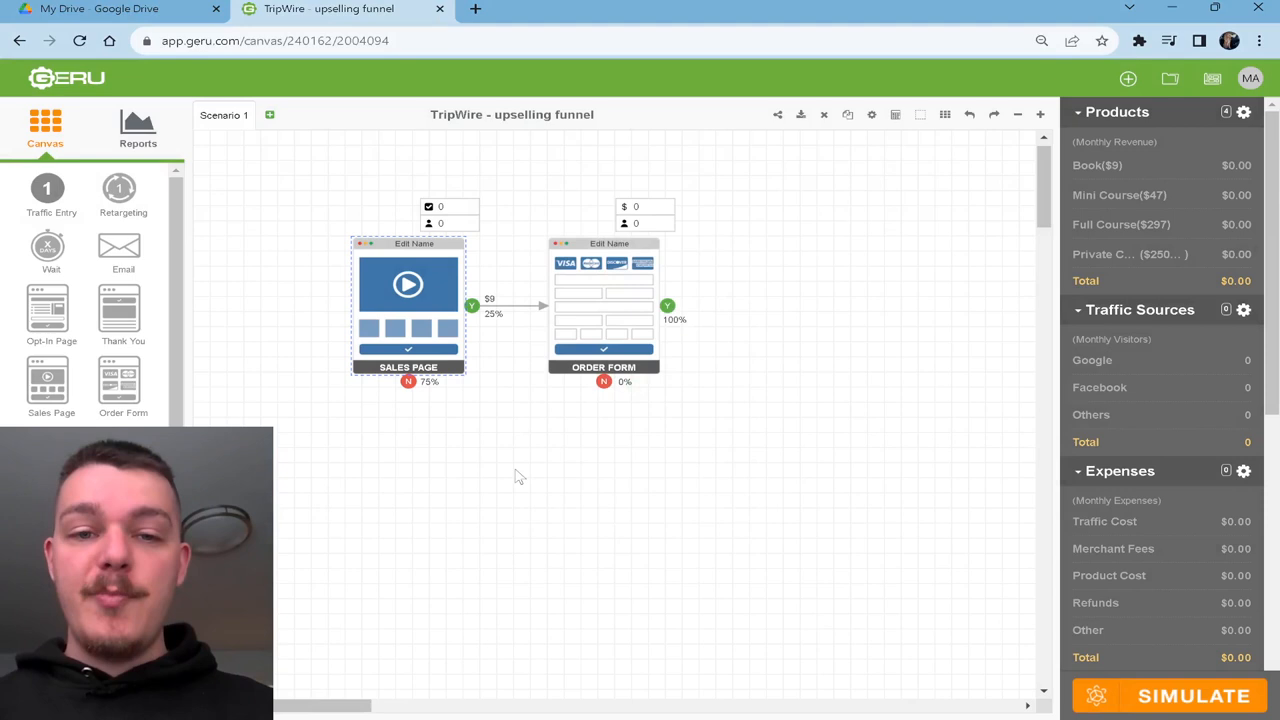
# Enable a $9 book order bump at 10% on the order form and save it.
pyautogui.doubleClick(604, 304)
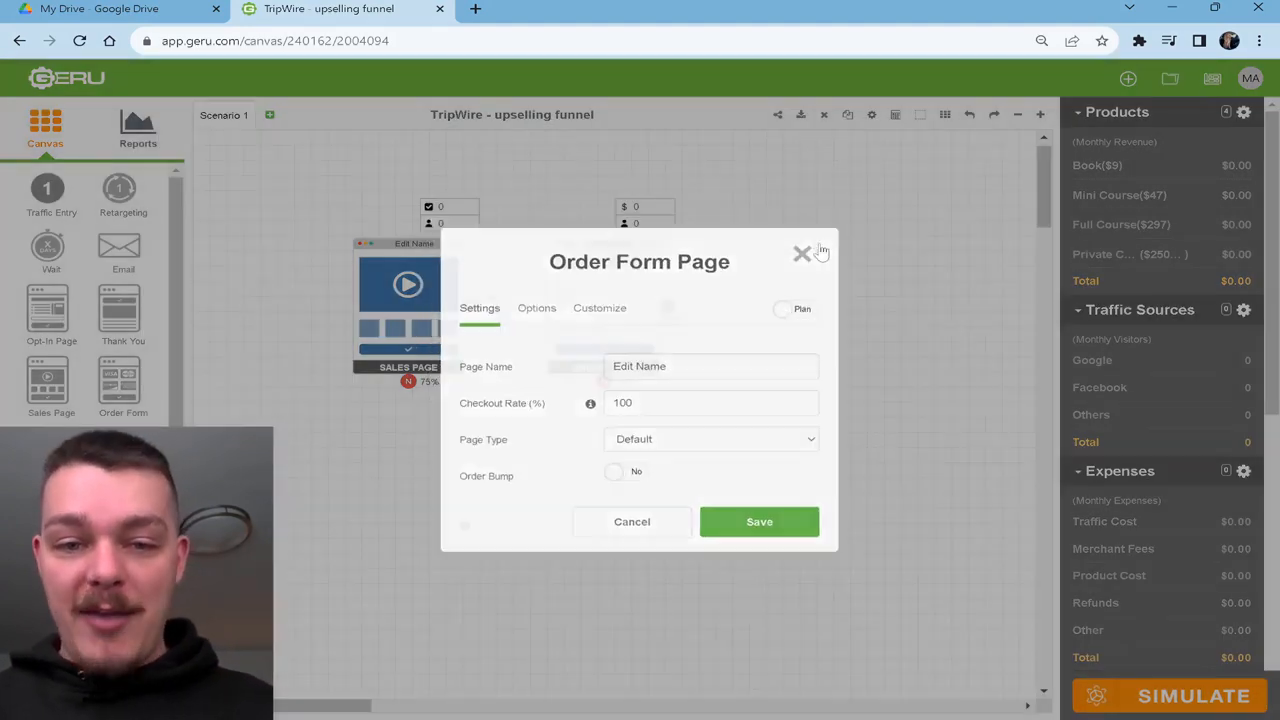
pyautogui.click(800, 254)
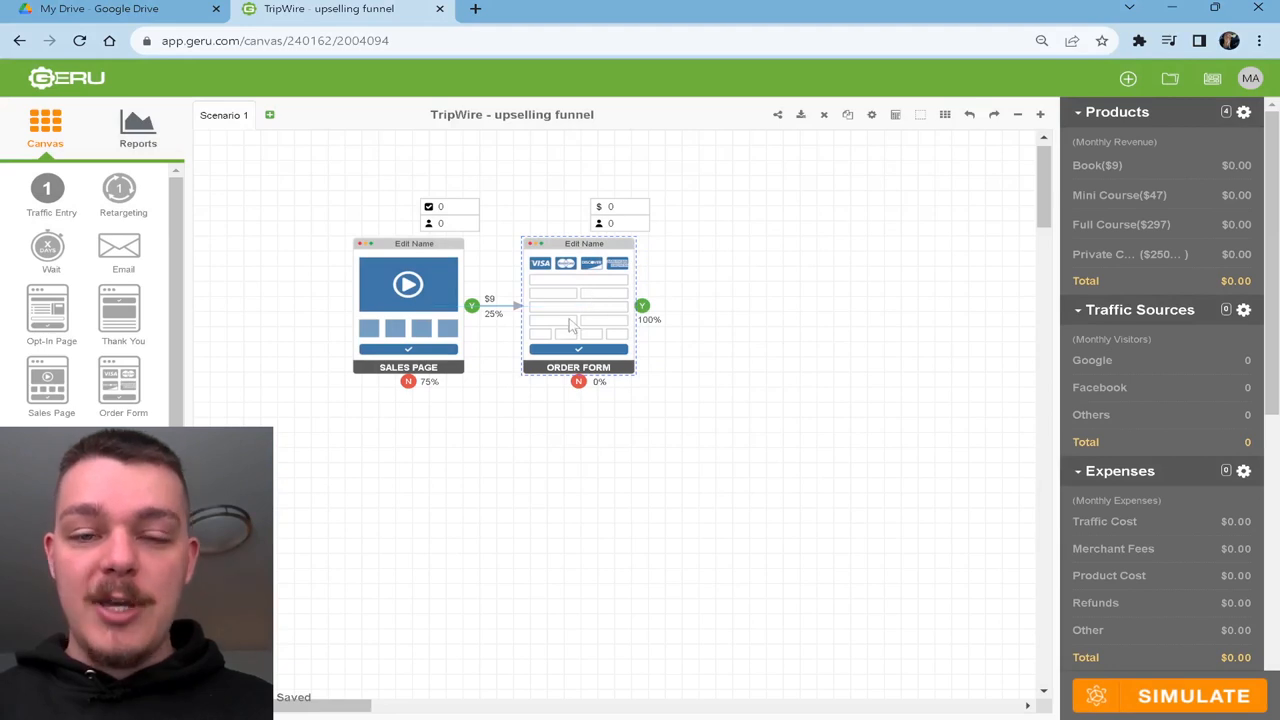
pyautogui.doubleClick(578, 304)
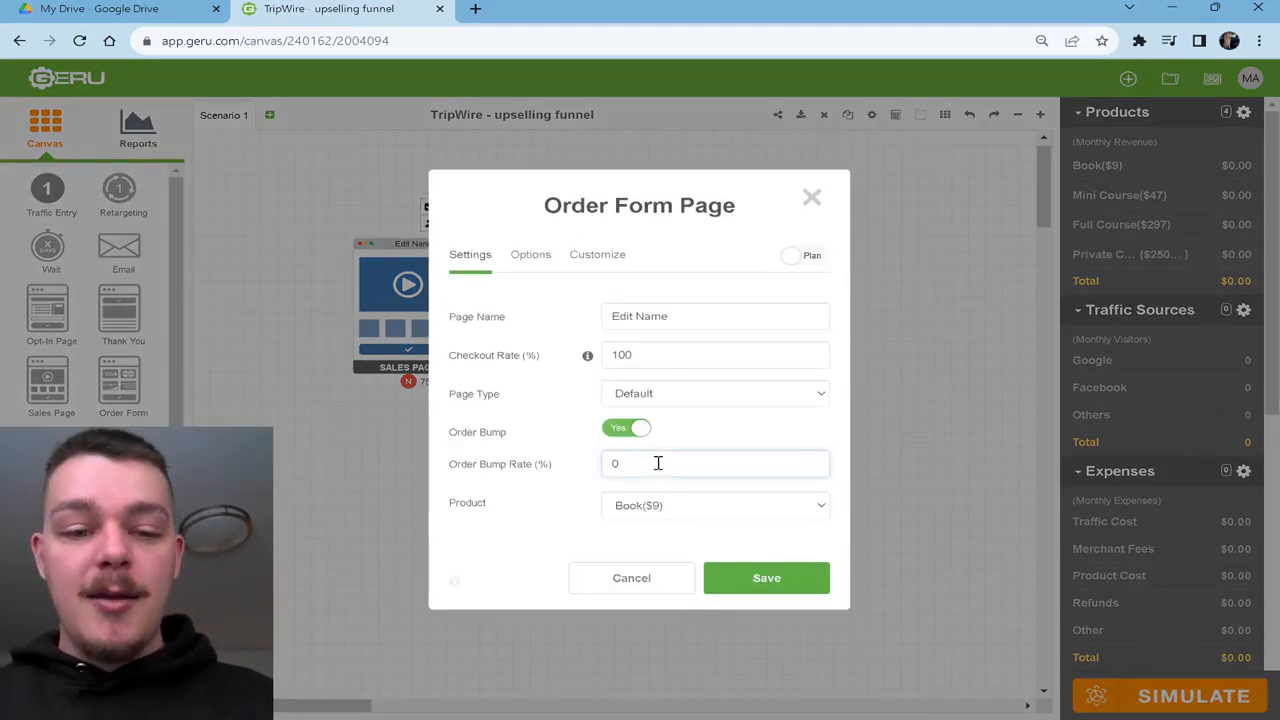
pyautogui.write('10')
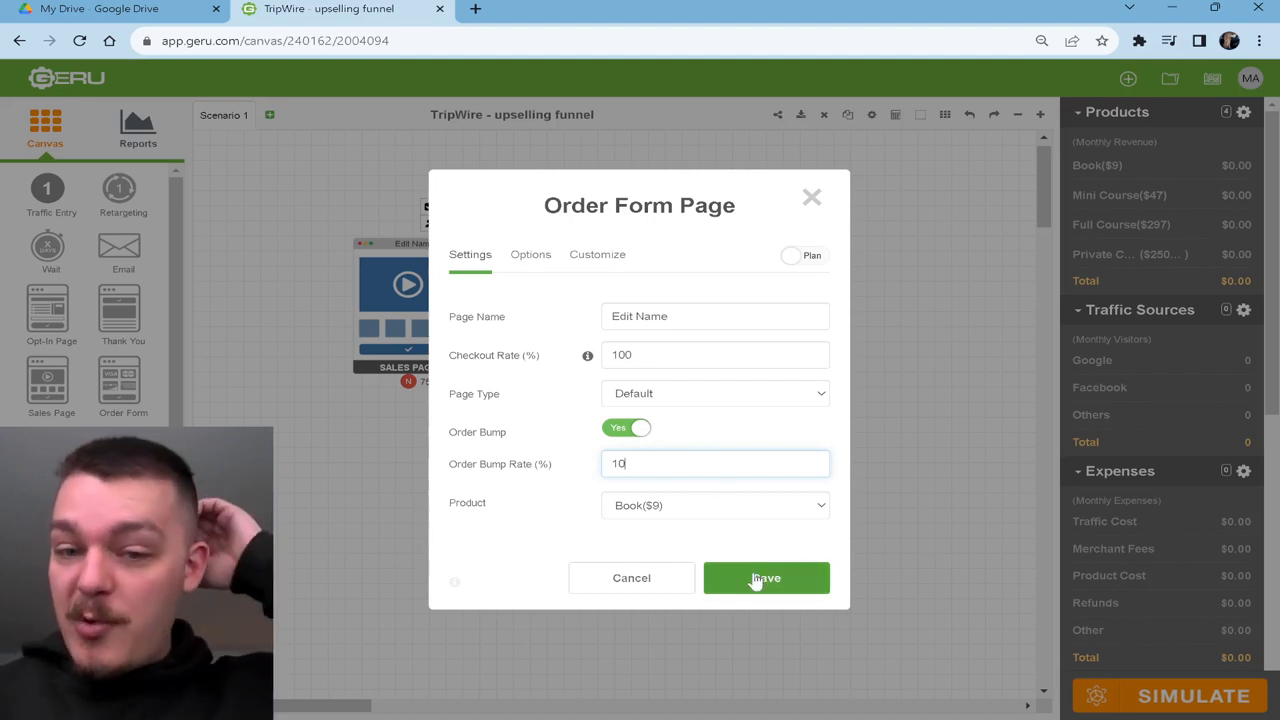
pyautogui.click(766, 578)
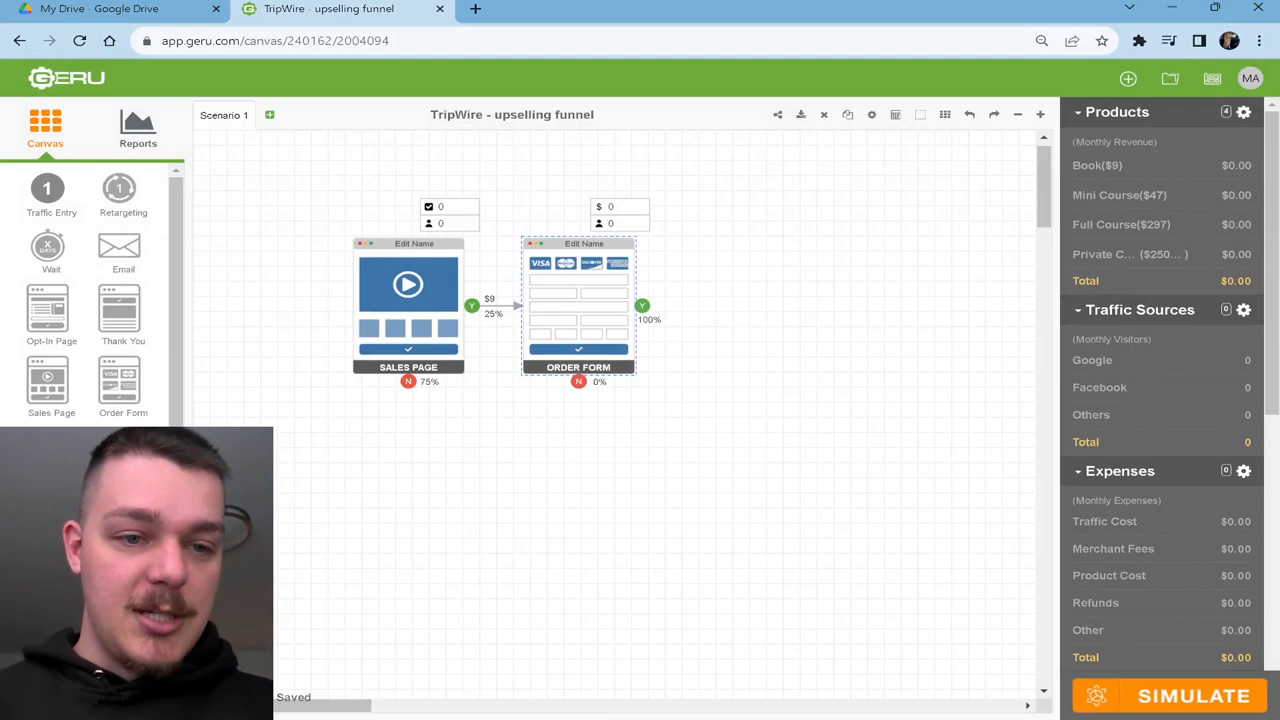
pyautogui.moveTo(564, 348)
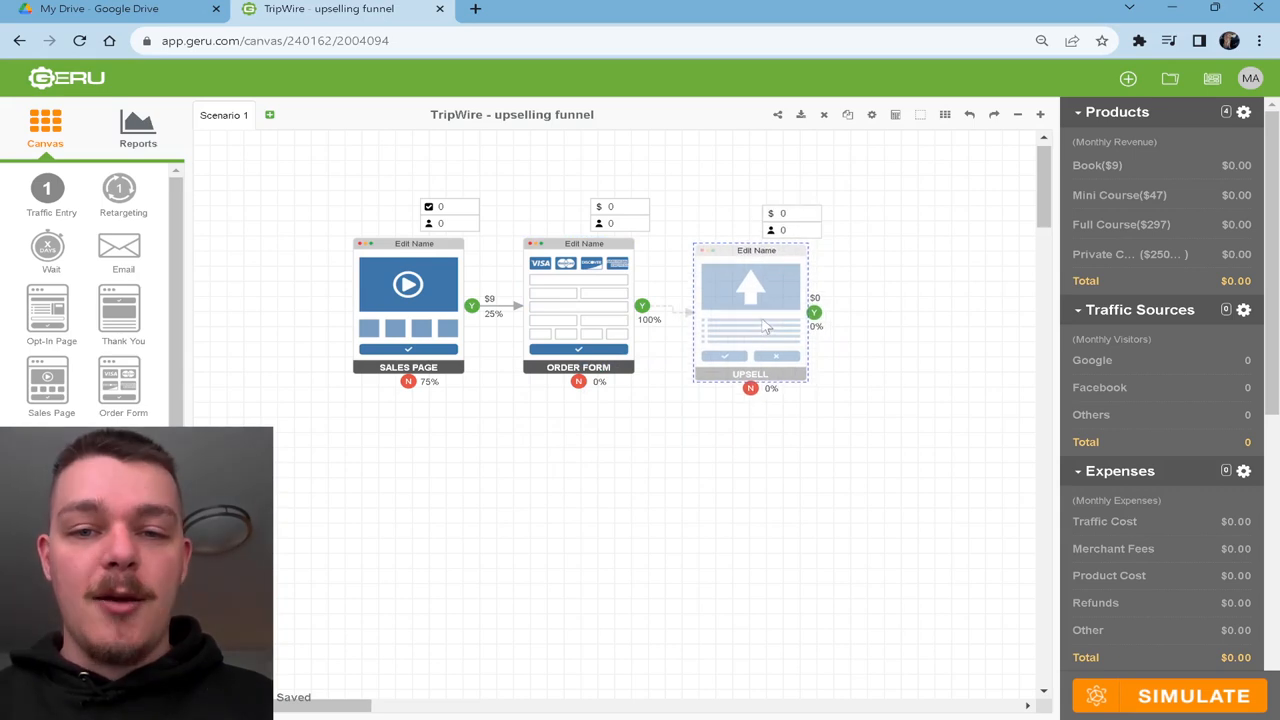
# Set the upsell page's product to Mini Course ($47) and save it.
pyautogui.doubleClick(750, 310)
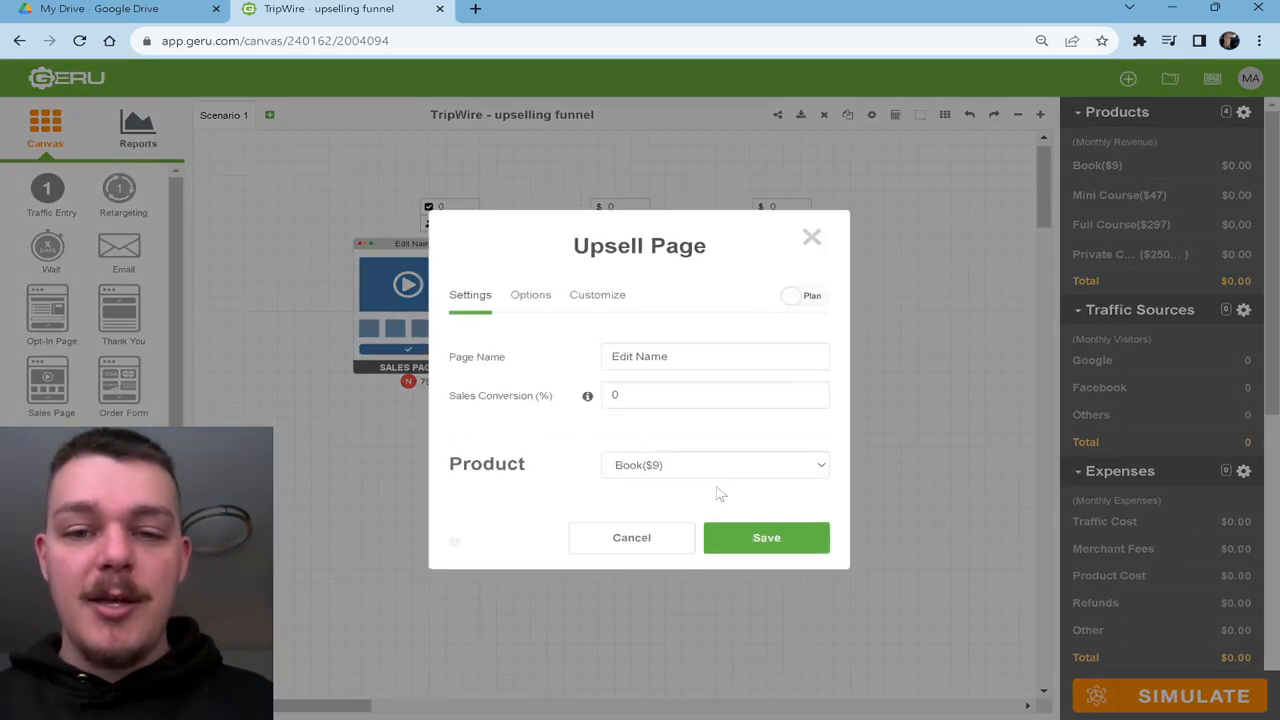
pyautogui.click(714, 464)
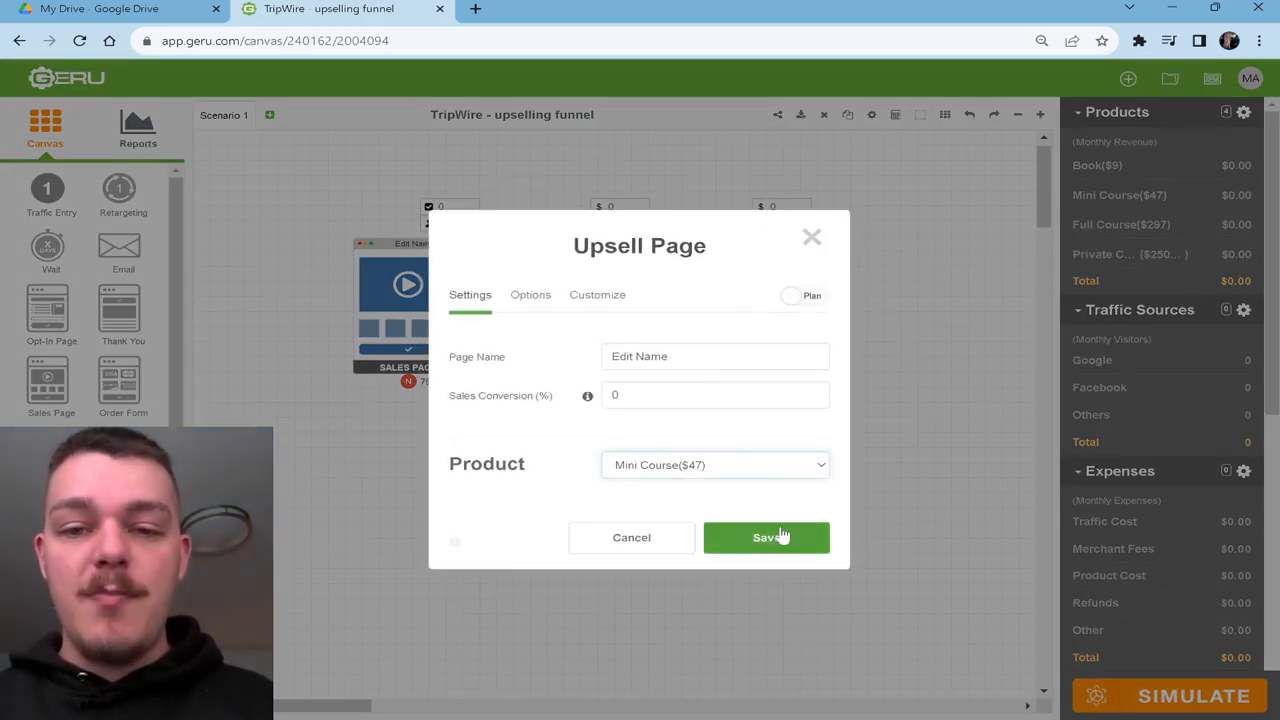
pyautogui.click(766, 536)
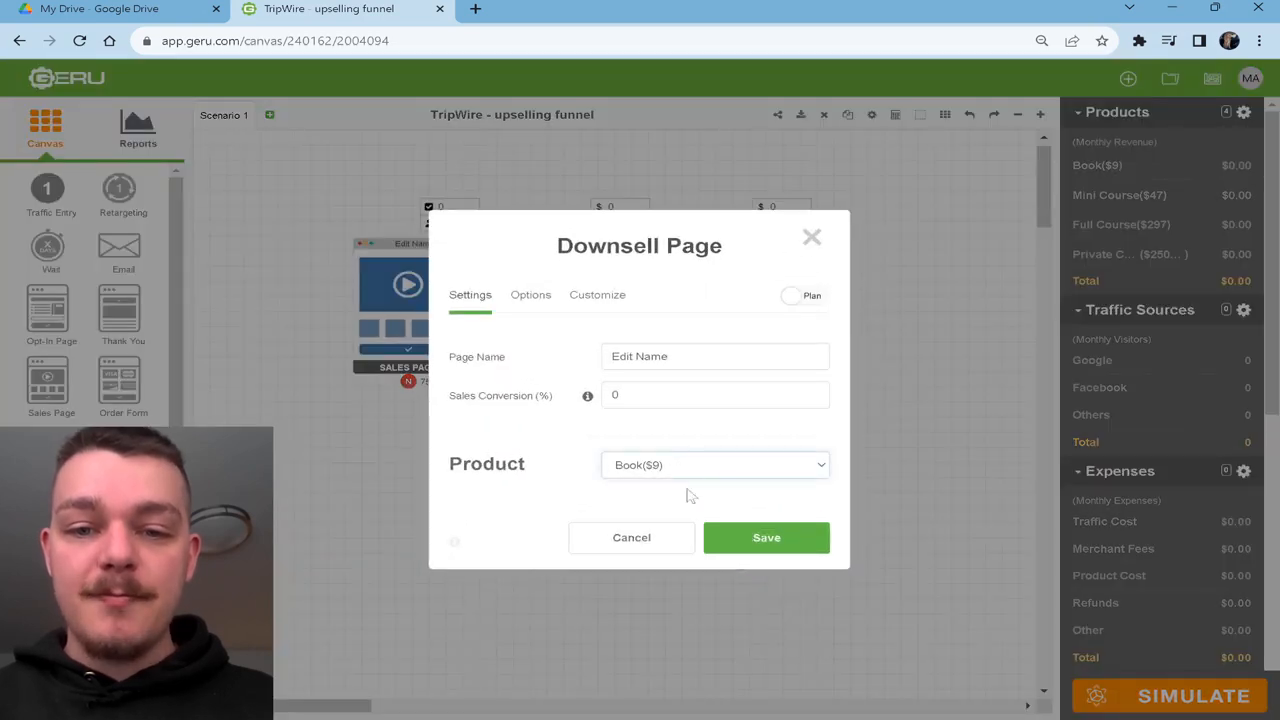
# Set the downsell page's product to Full Course ($297) and save it.
pyautogui.click(714, 464)
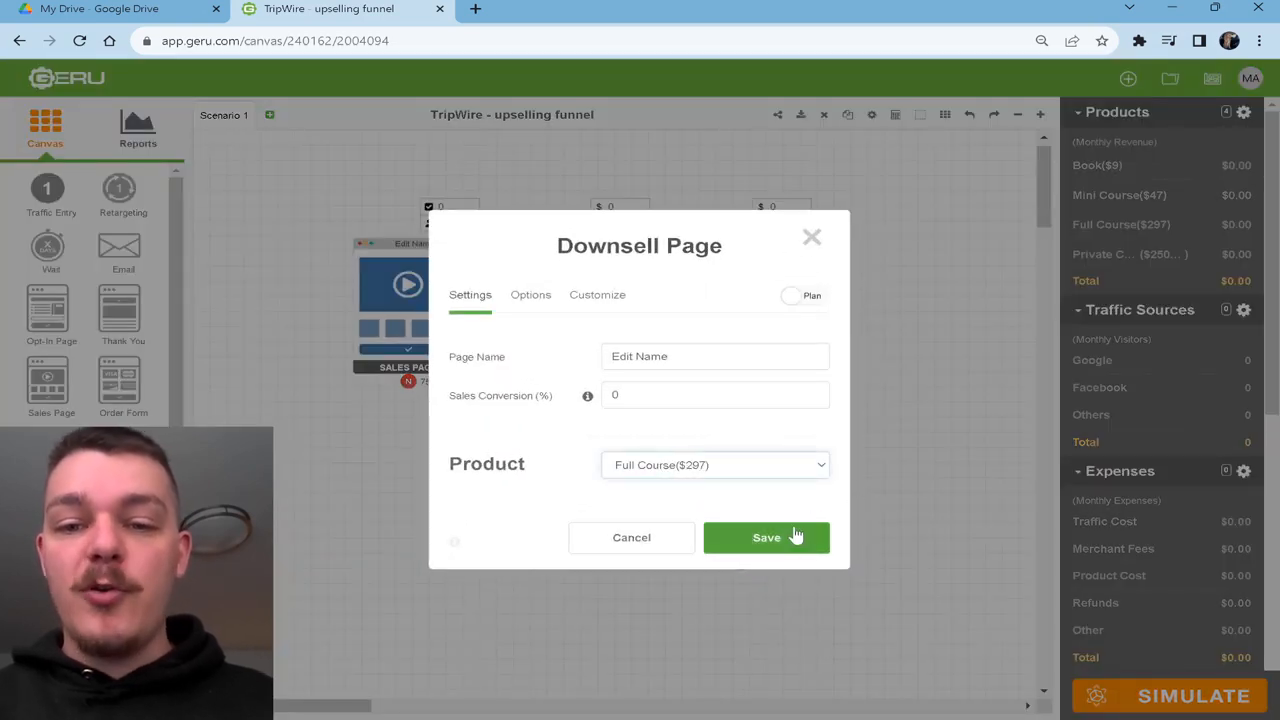
pyautogui.click(766, 536)
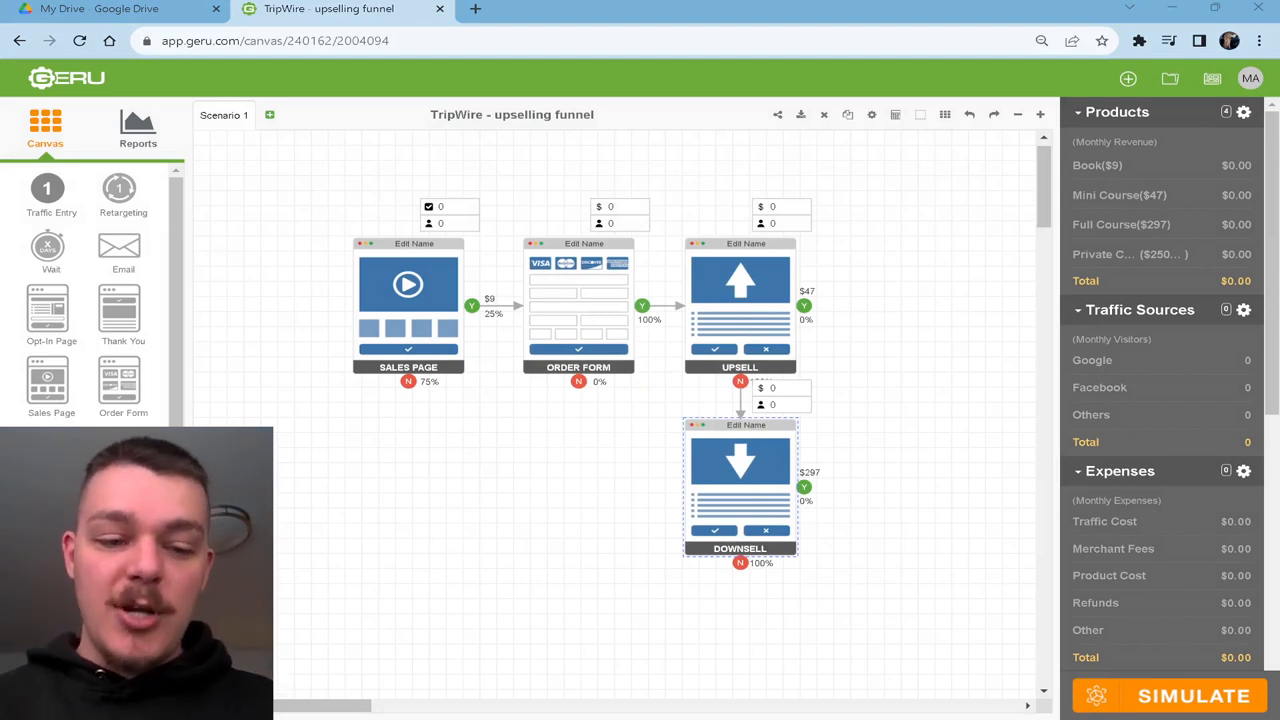
# Exchange products so the upsell offers the Full Course and the downsell the Mini Course.
pyautogui.doubleClick(740, 300)
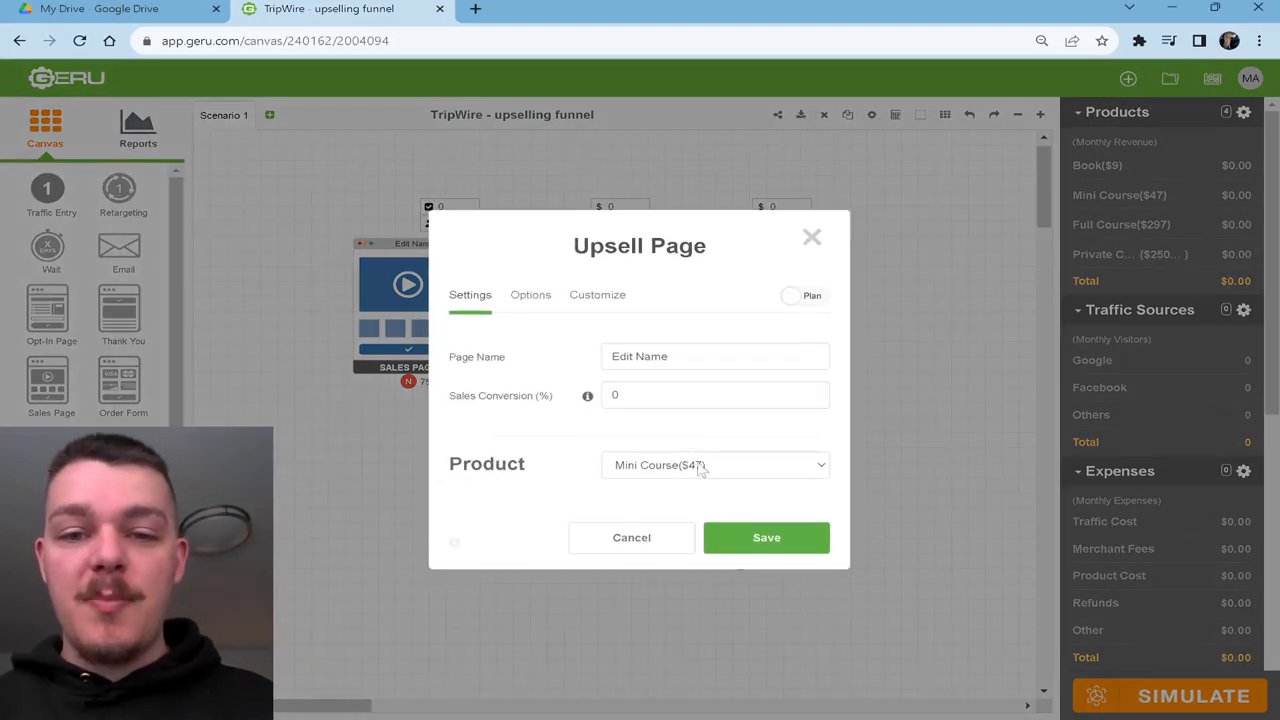
pyautogui.click(766, 536)
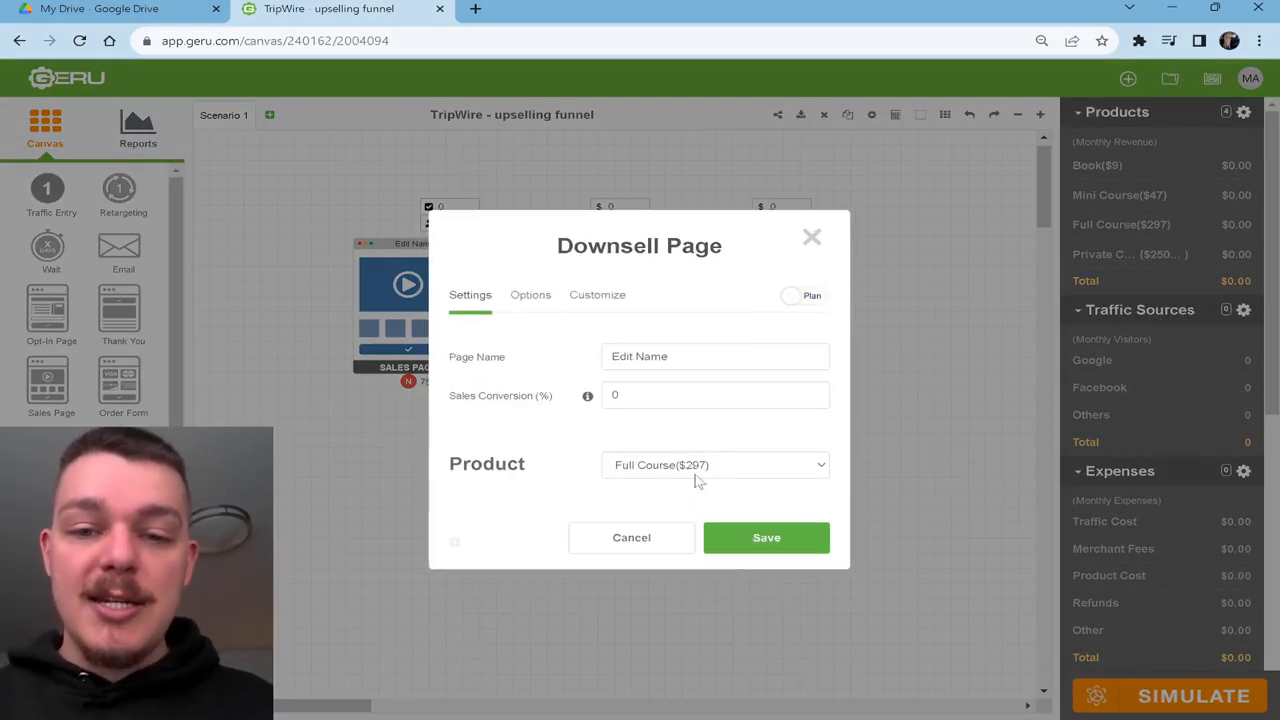
pyautogui.click(766, 536)
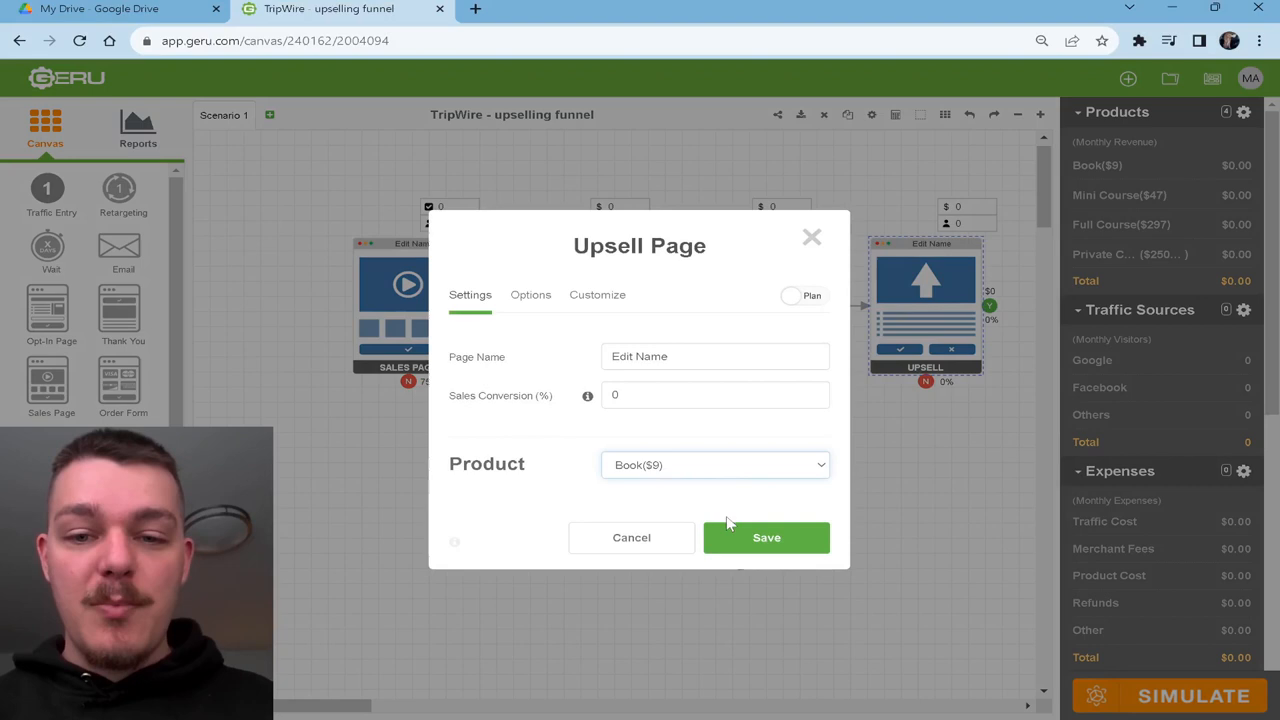
# Save the second upsell offering Private Coaching ($2,500.01).
pyautogui.click(716, 464)
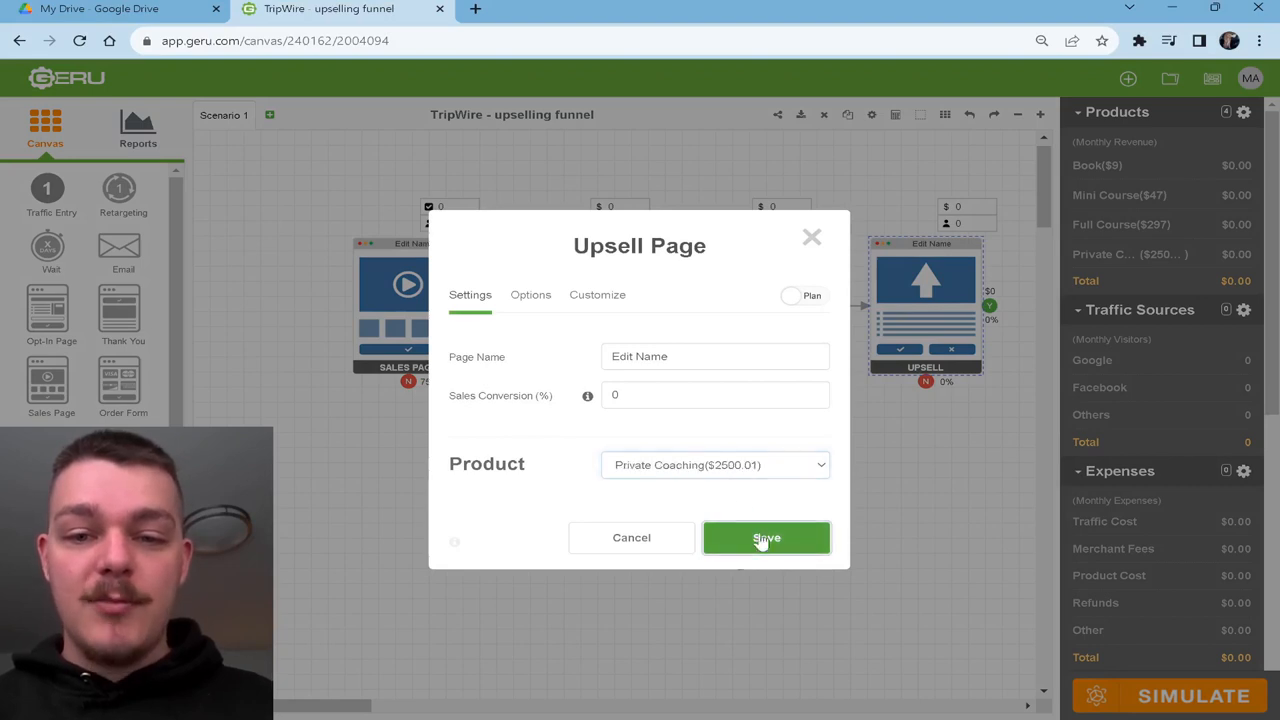
pyautogui.click(766, 536)
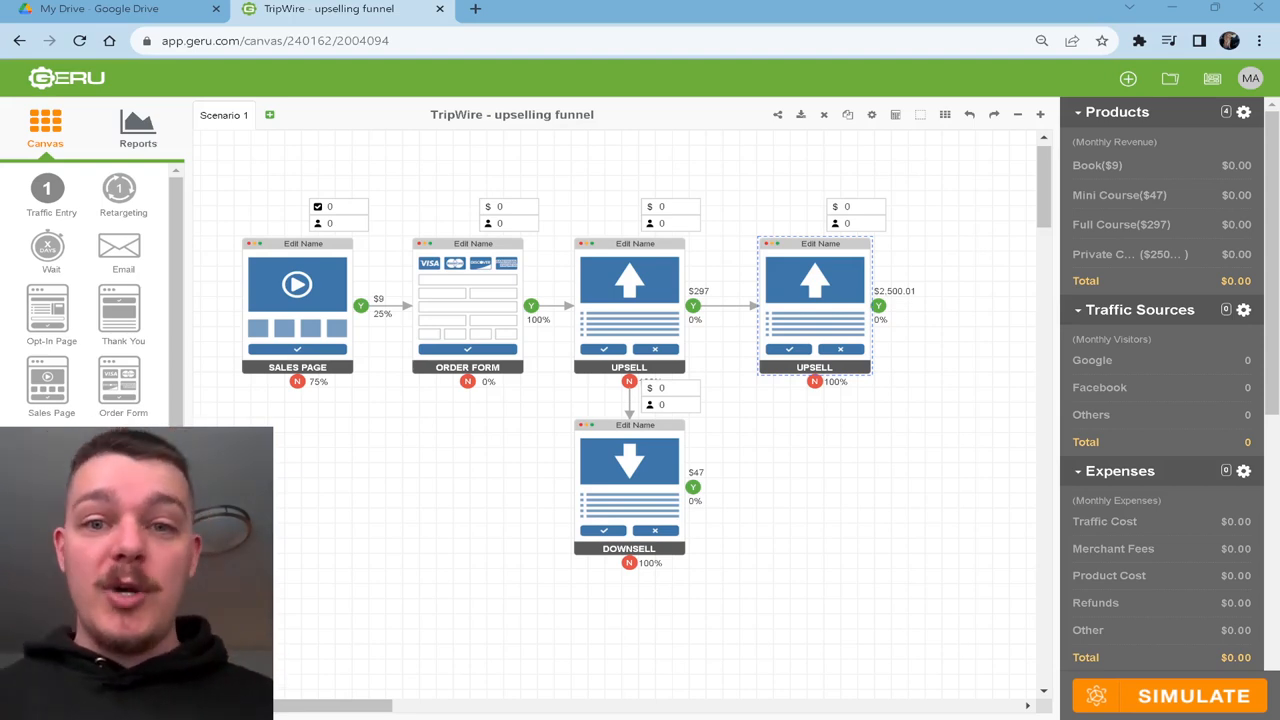
pyautogui.moveTo(428, 540)
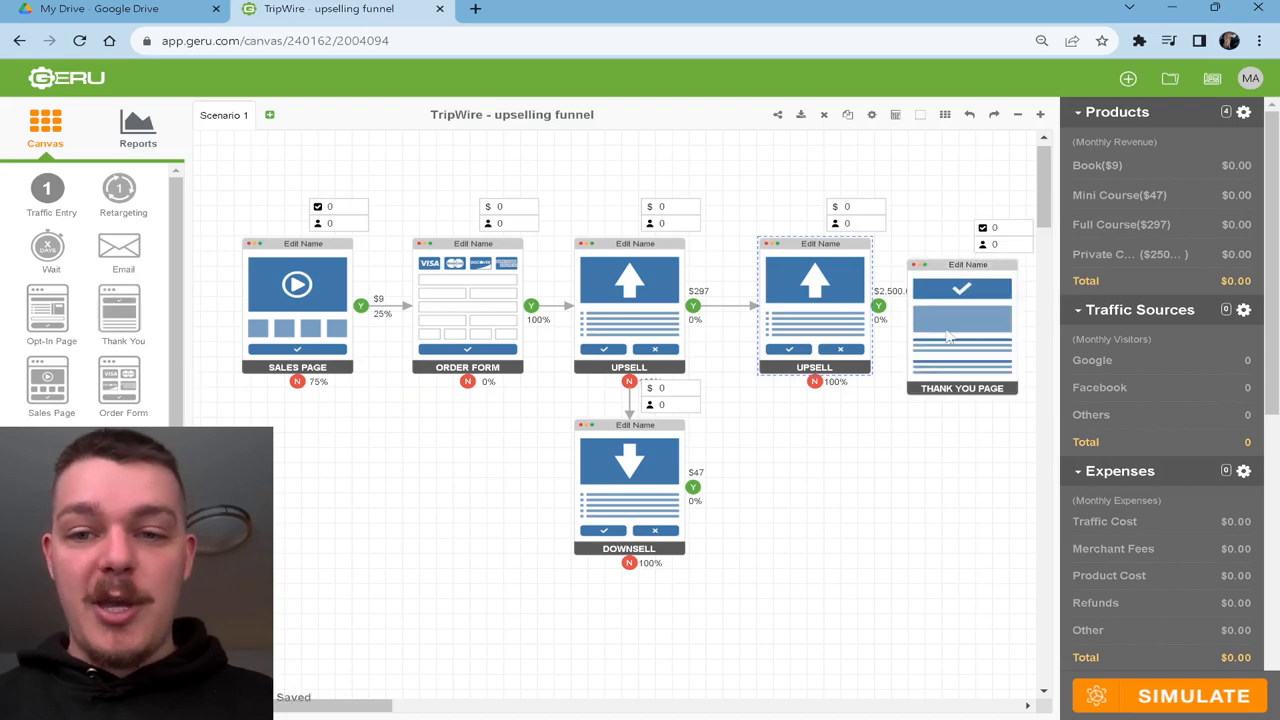
# Give the second upsell a 5% sales conversion and save it.
pyautogui.doubleClick(814, 304)
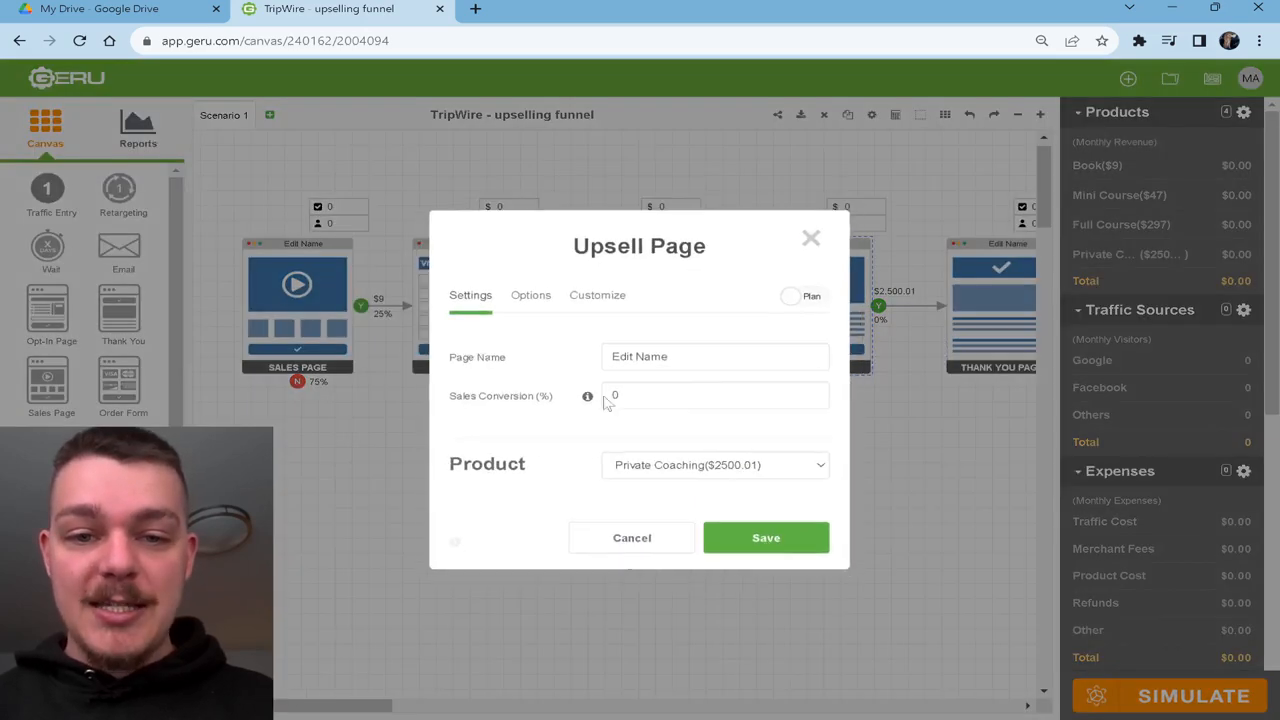
pyautogui.write('5')
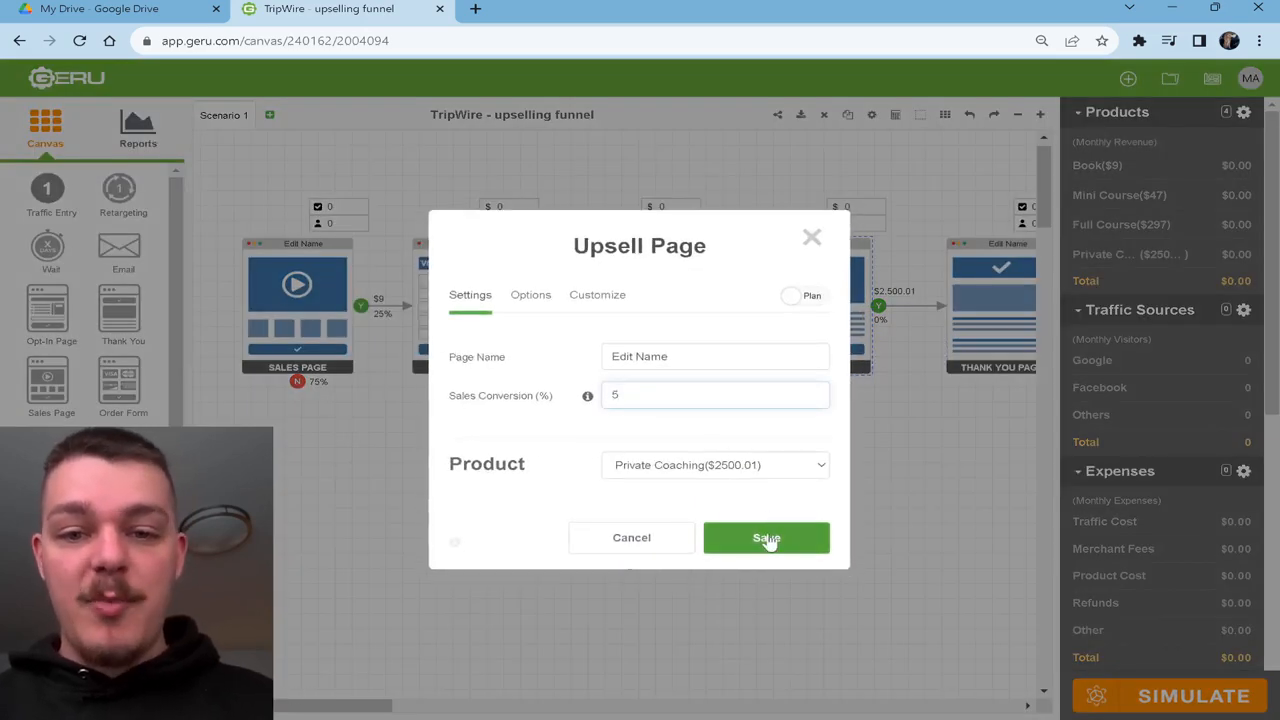
pyautogui.click(766, 536)
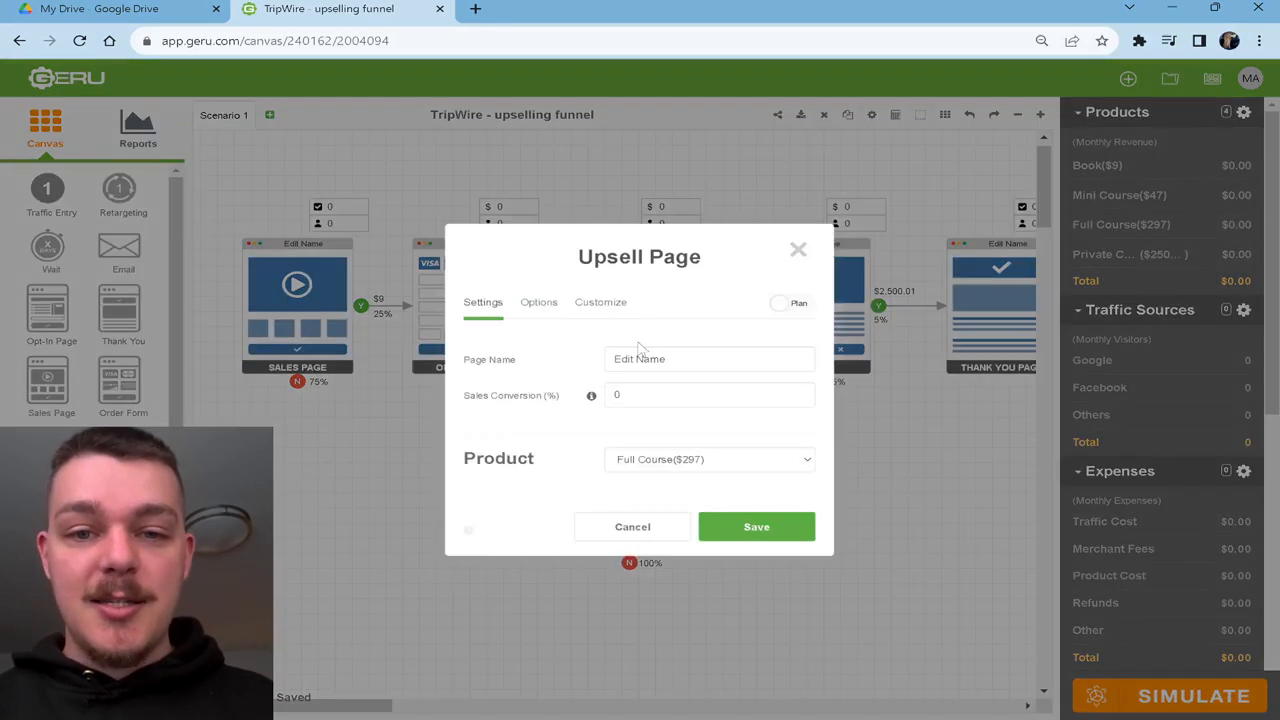
# Give the downsell a 2% sales conversion and save it.
pyautogui.click(710, 394)
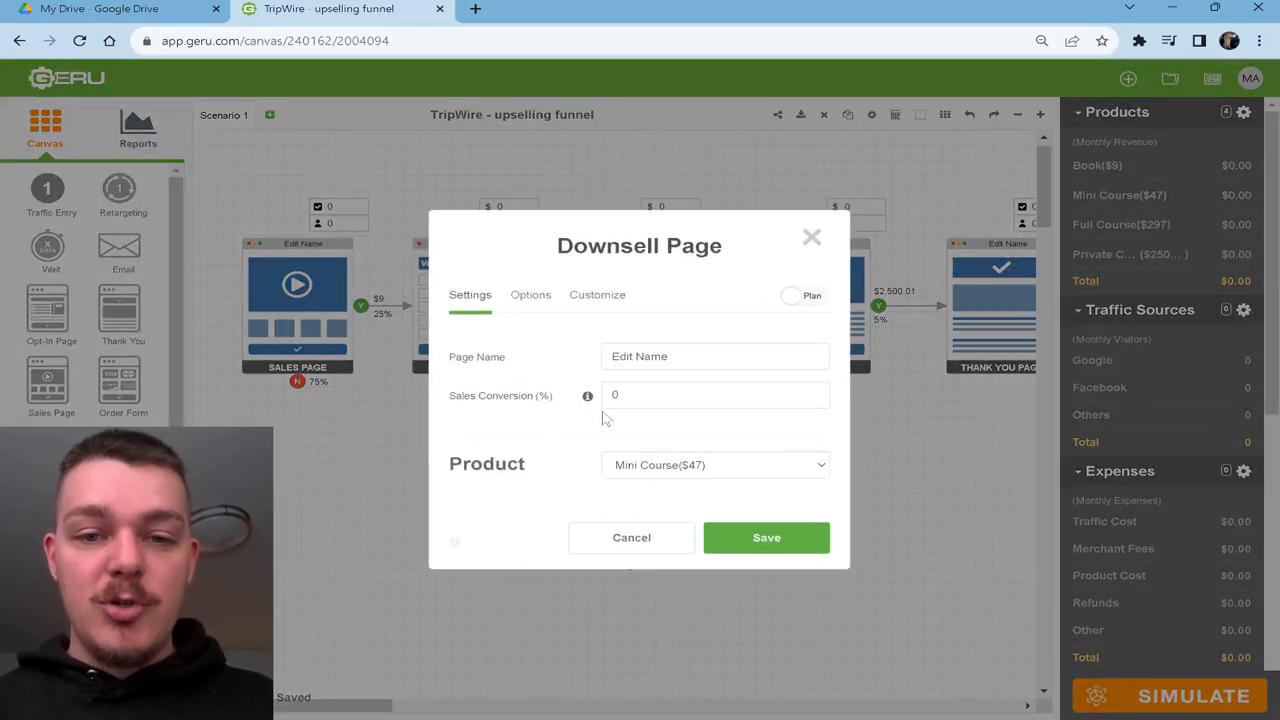
pyautogui.write('2')
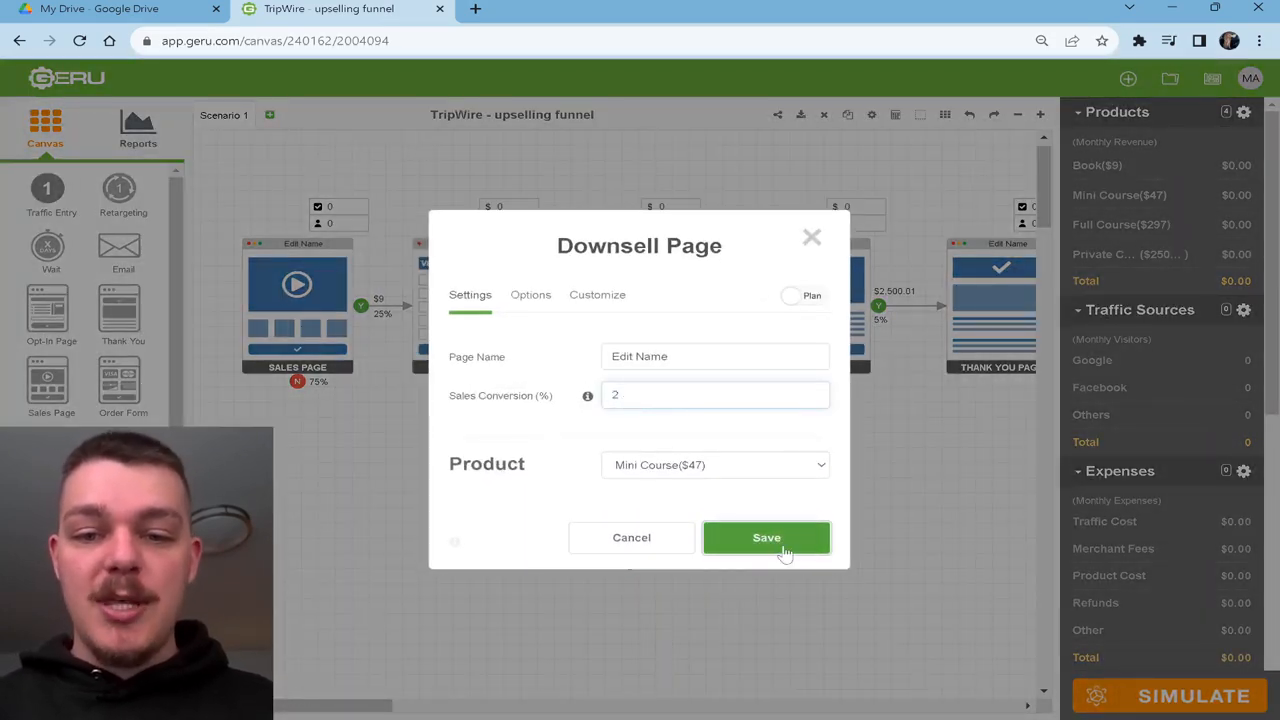
pyautogui.click(766, 536)
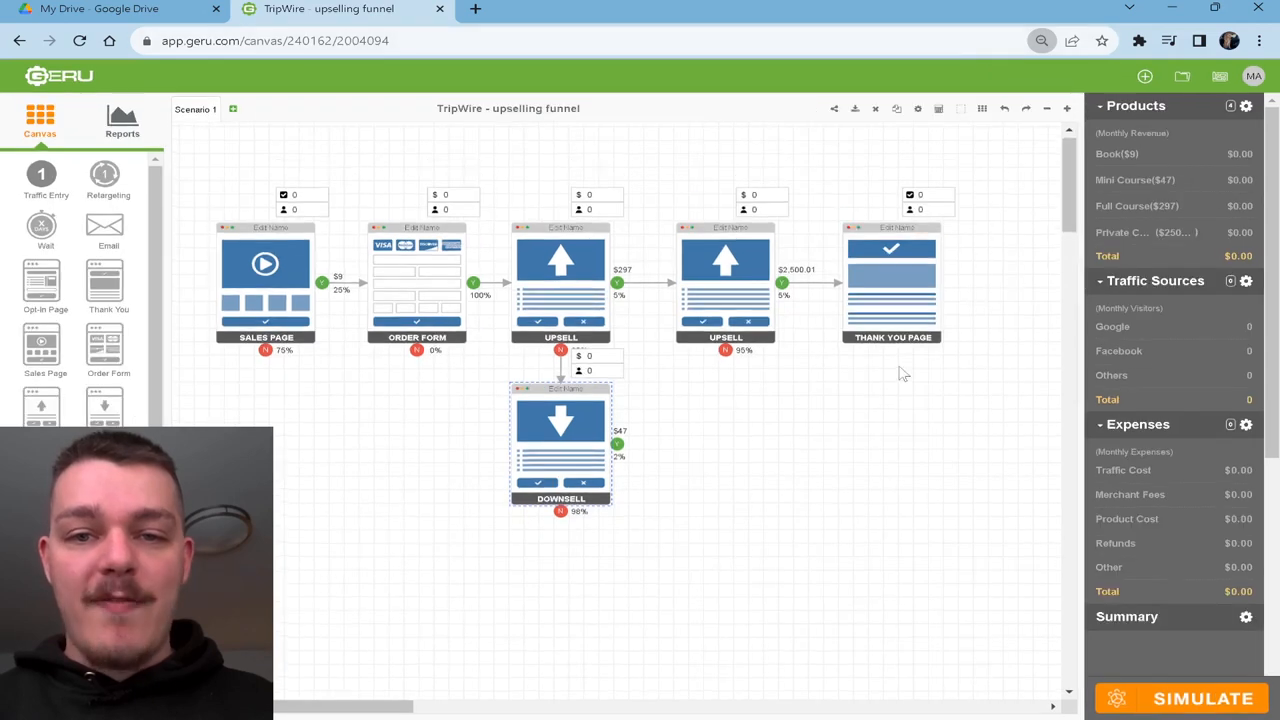
pyautogui.moveTo(292, 310)
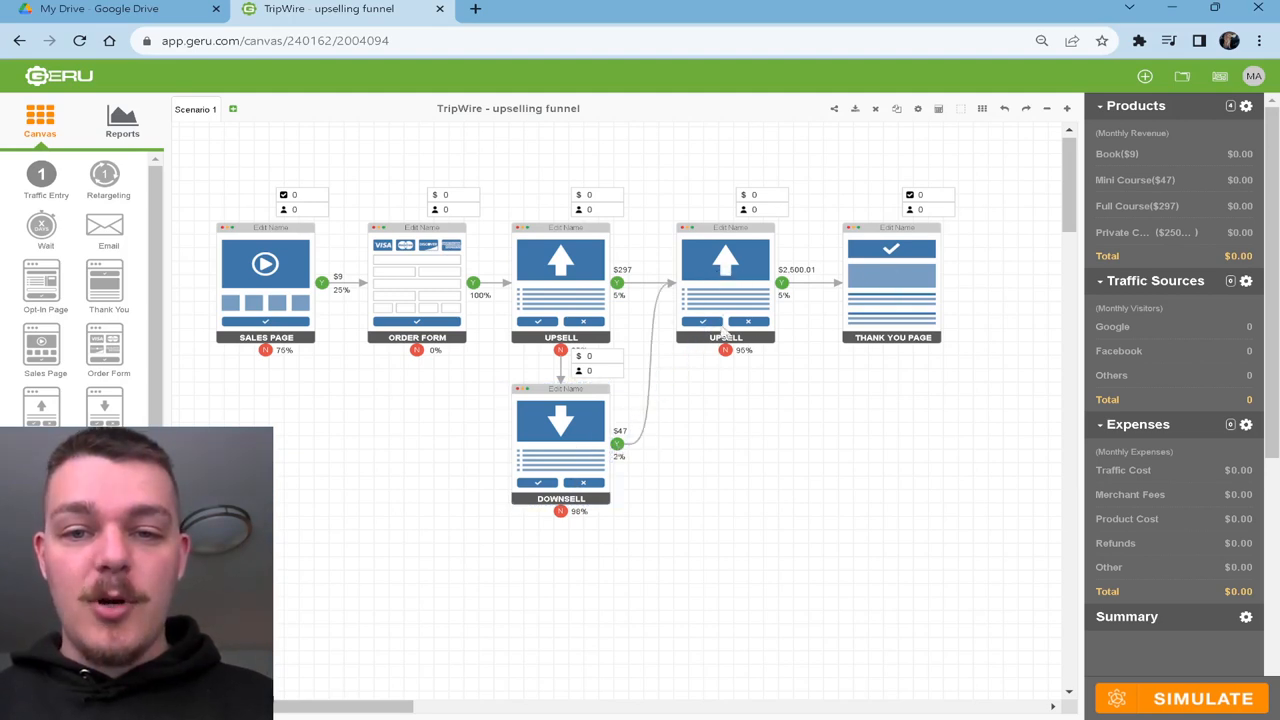
pyautogui.moveTo(872, 486)
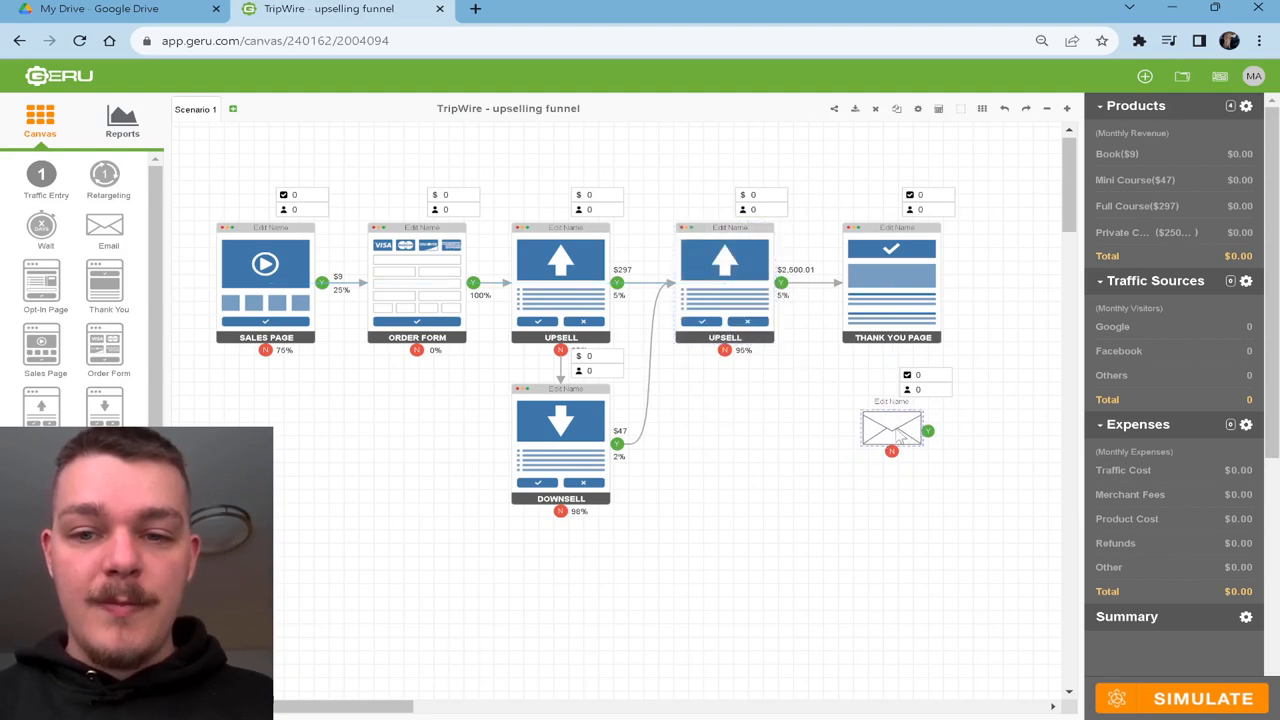
# Remove the email element placed below the thank you page.
pyautogui.click(890, 430)
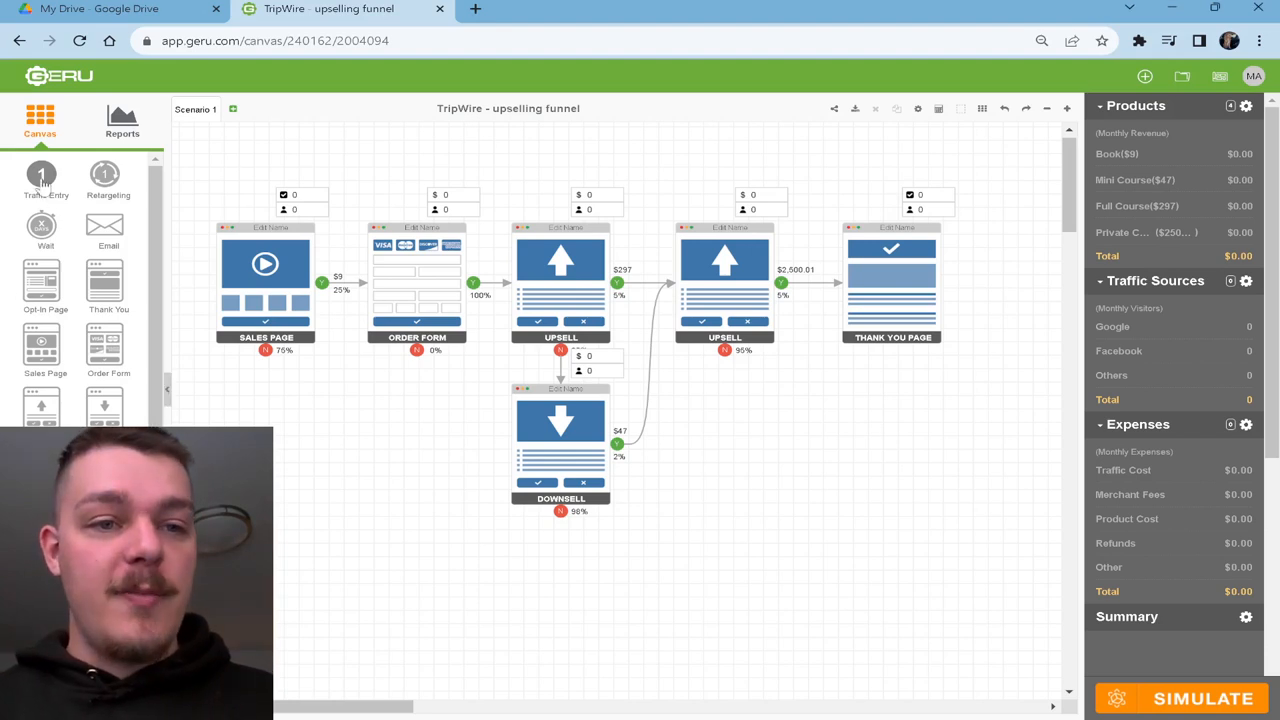
# Add a traffic entry with a 'Youtube' campaign using the YouTube source at 500 monthly visitors.
pyautogui.click(42, 178)
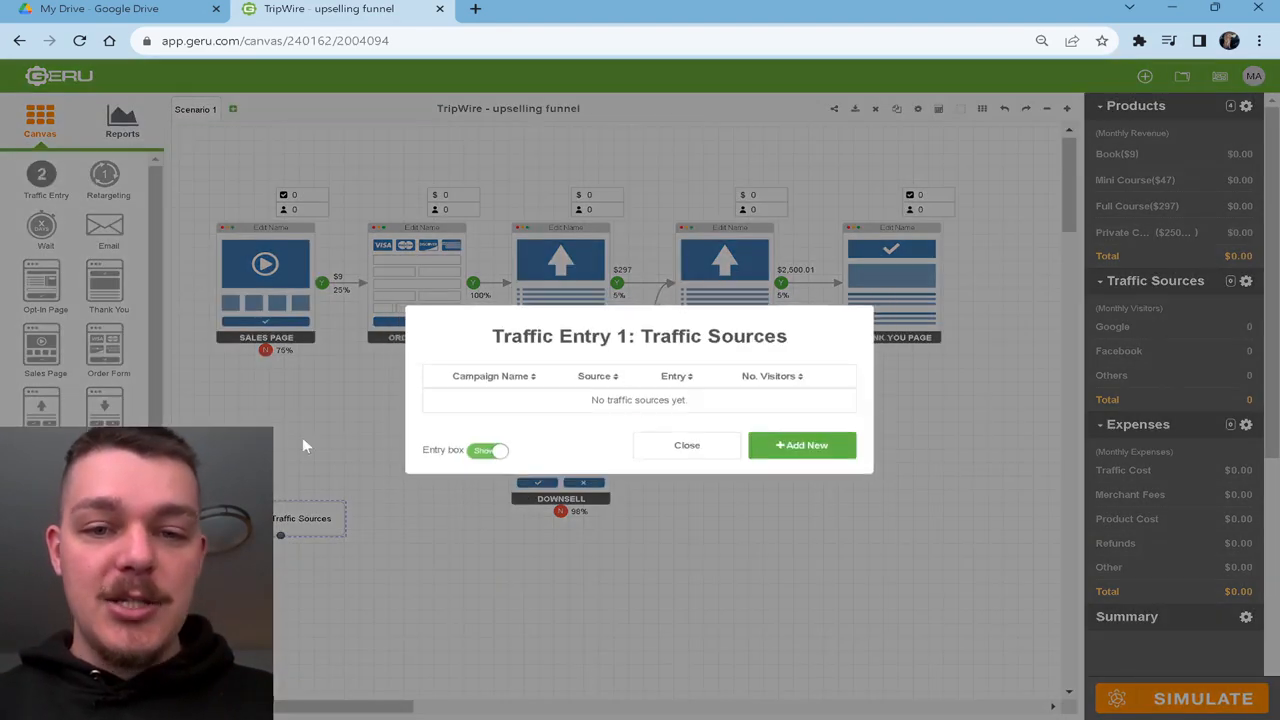
pyautogui.click(800, 444)
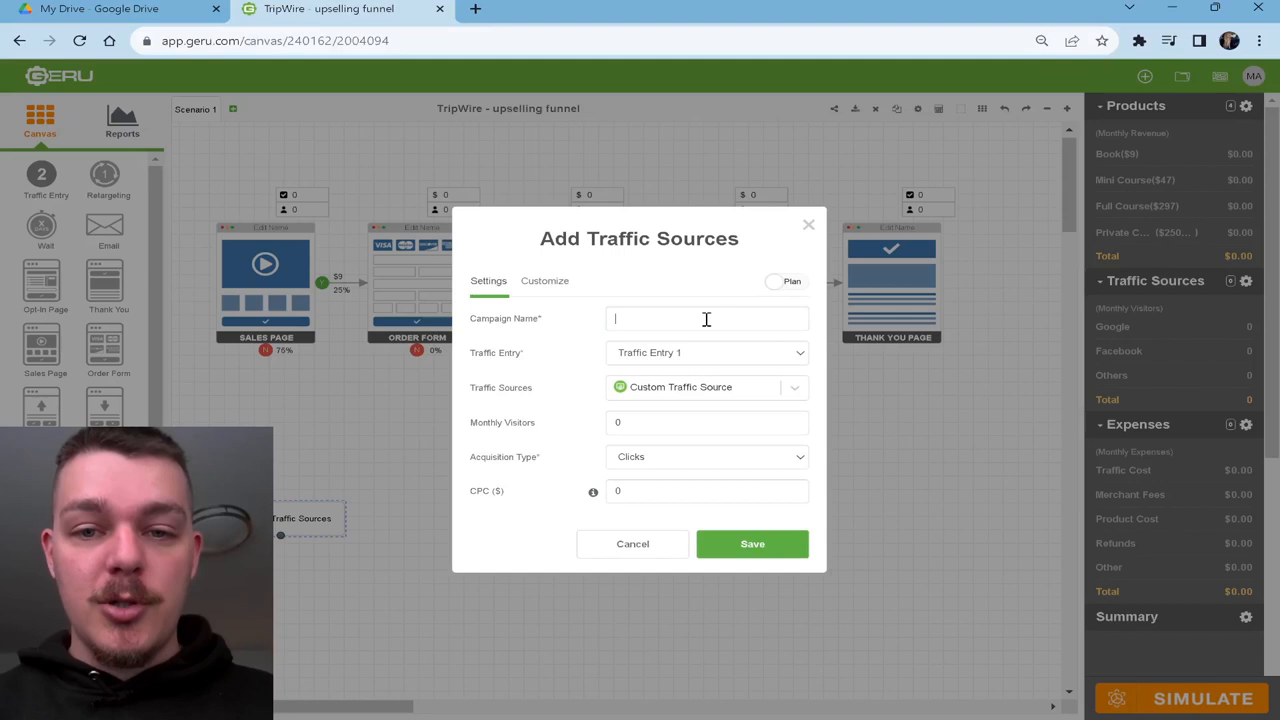
pyautogui.write('Youtube')
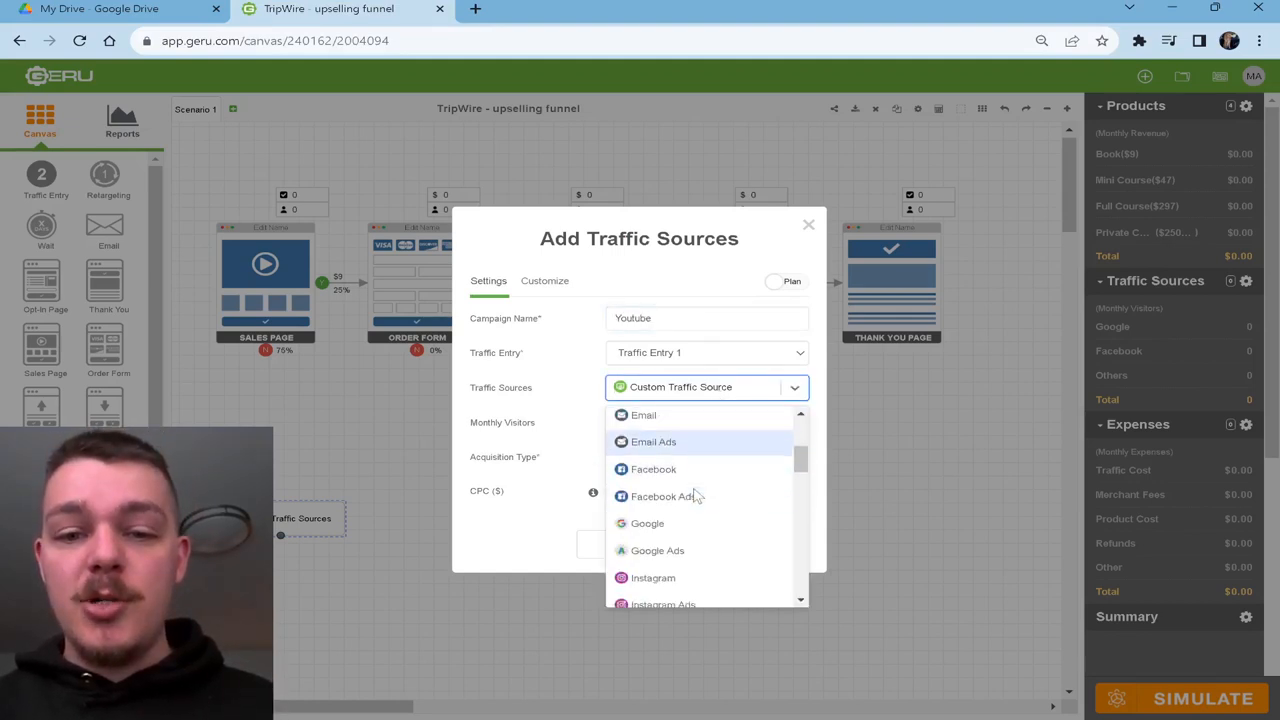
pyautogui.scroll(-3)
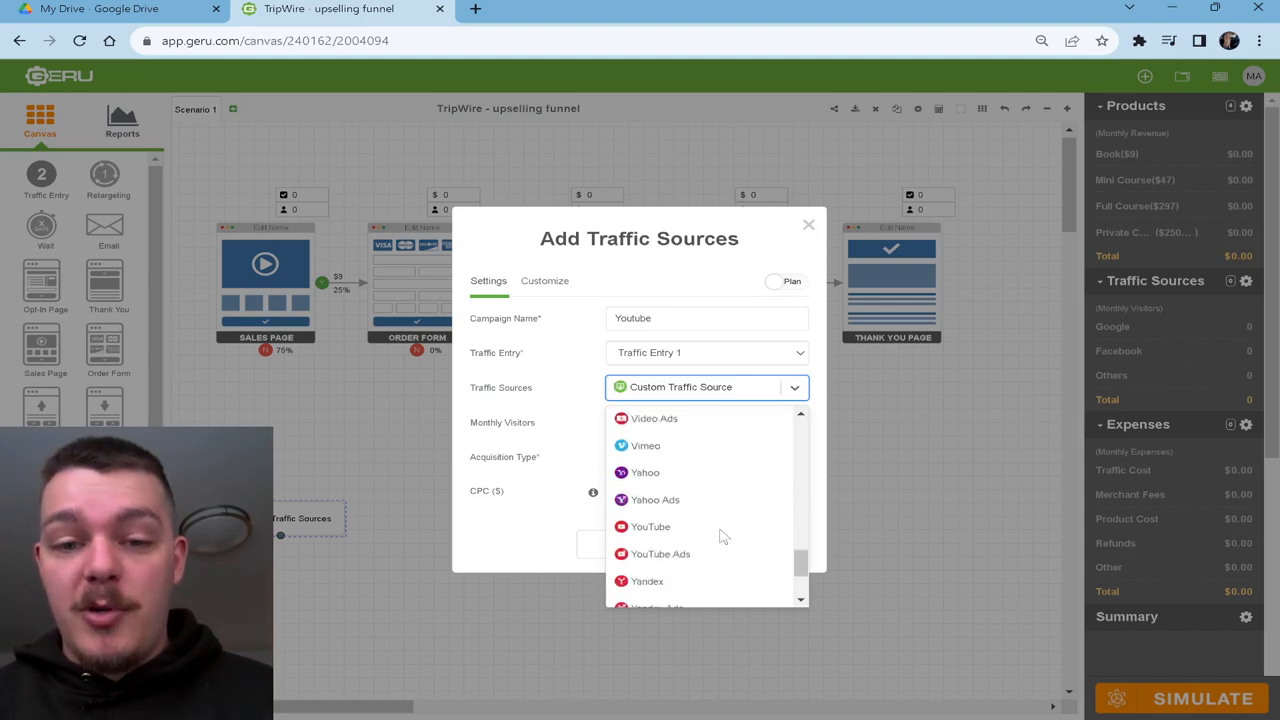
pyautogui.click(650, 526)
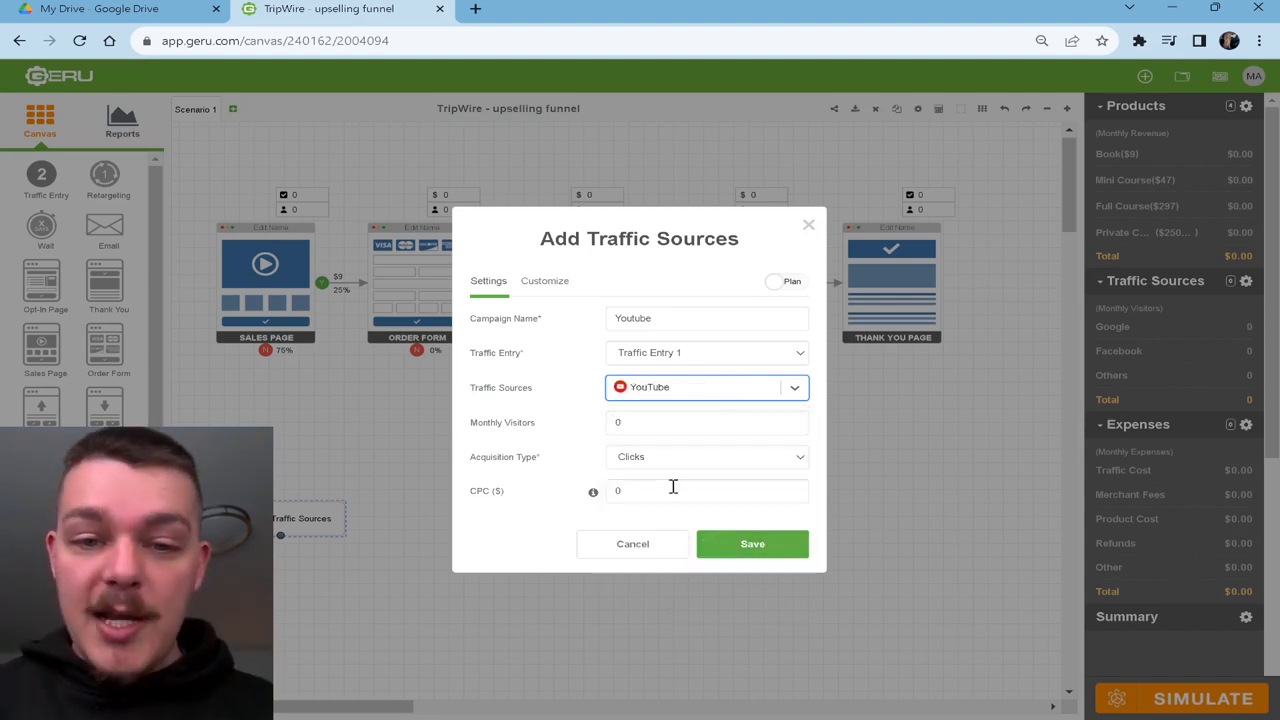
pyautogui.write('50')
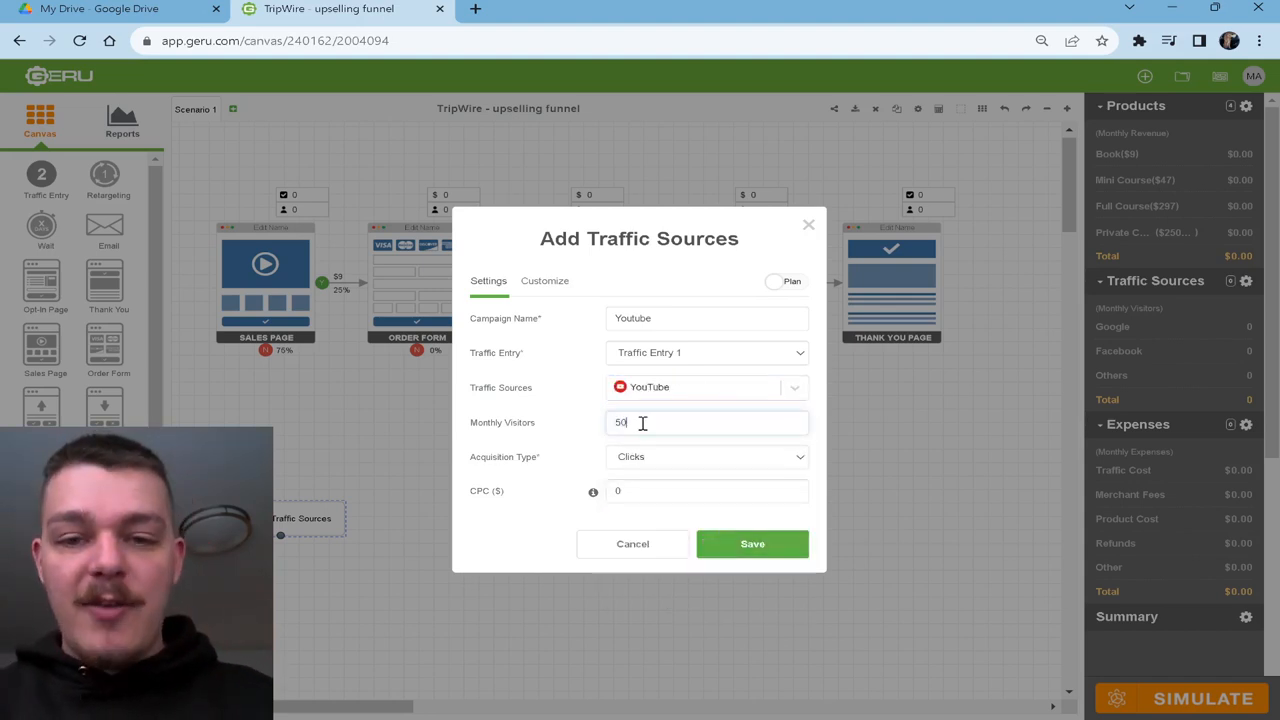
pyautogui.write('0')
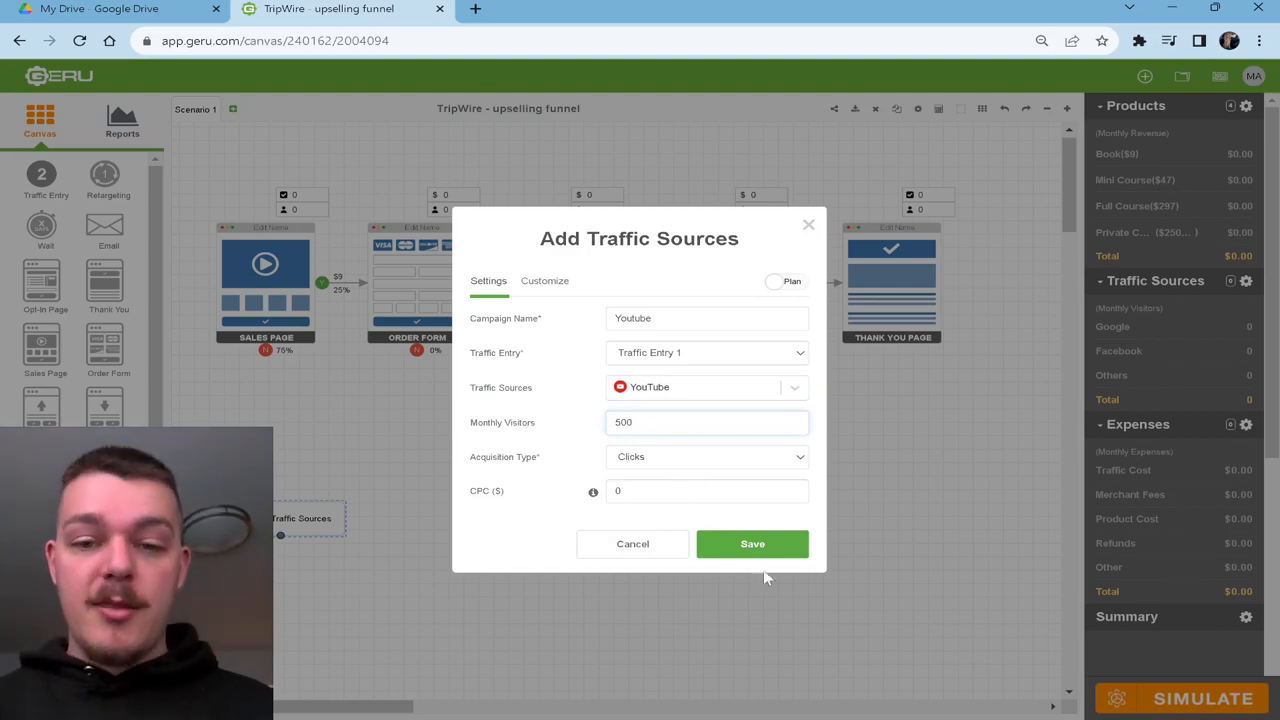
pyautogui.click(752, 544)
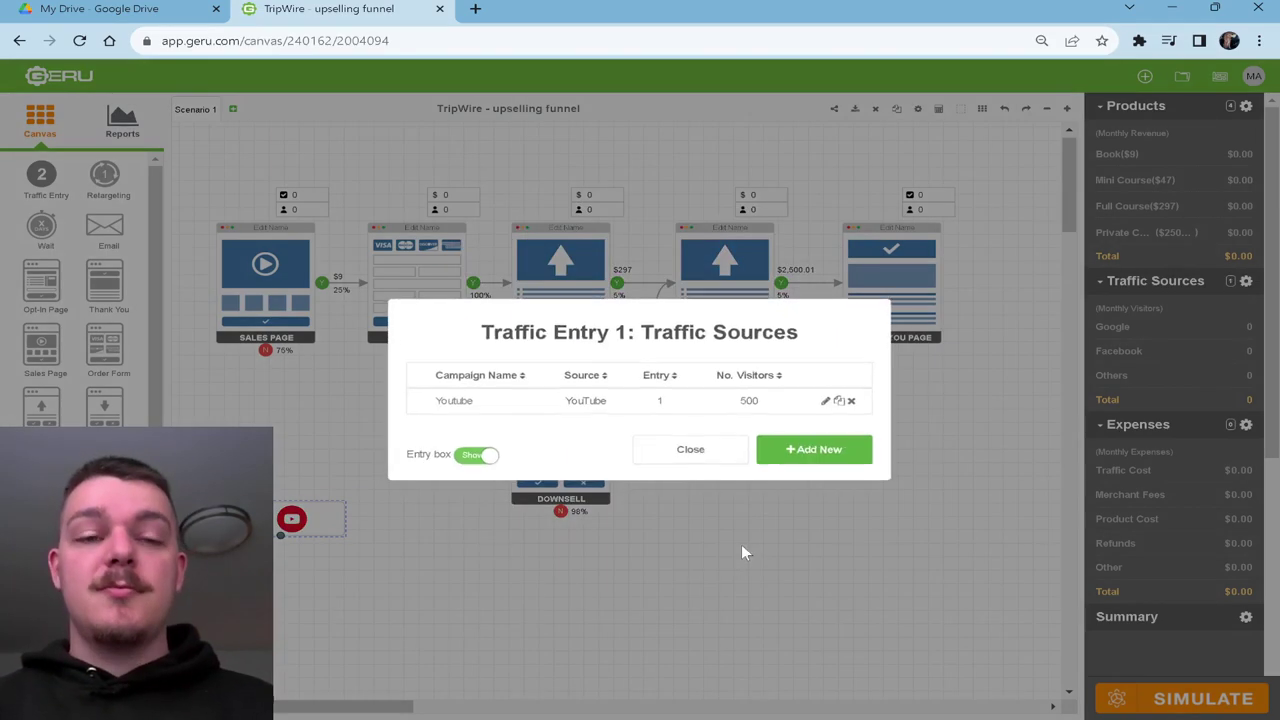
pyautogui.click(690, 448)
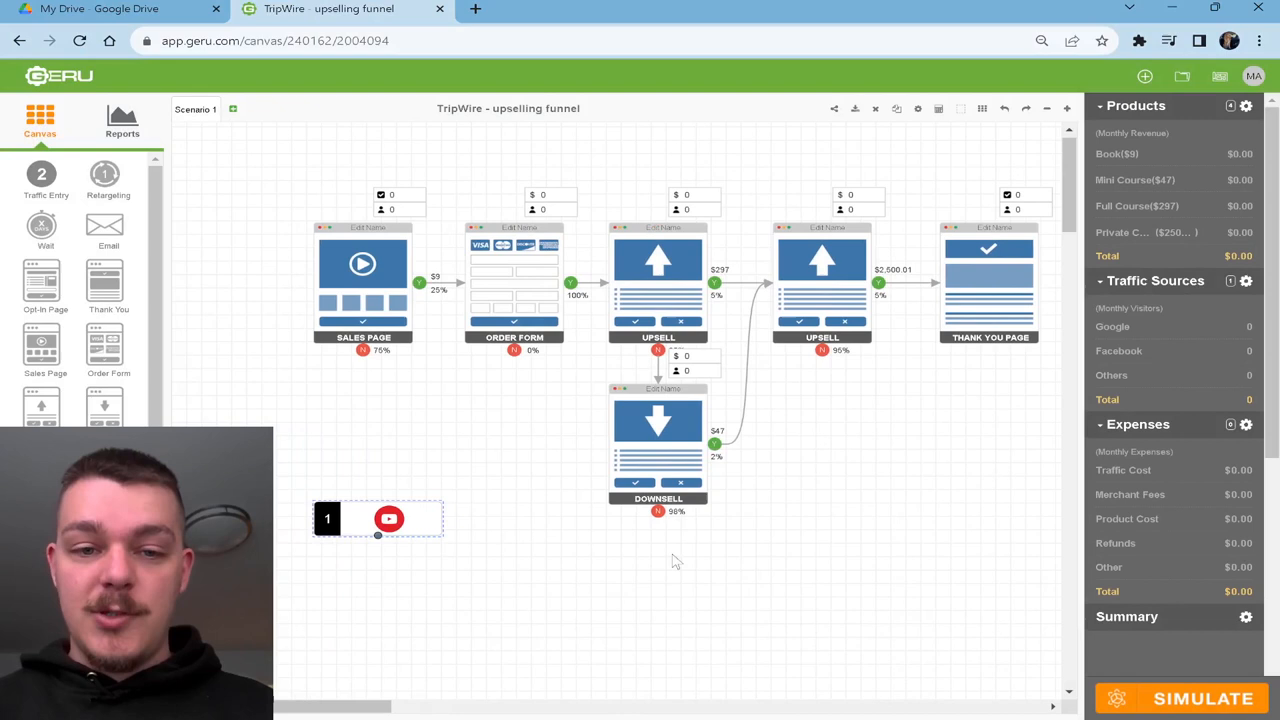
# Connect the YouTube entry to the sales page and simulate: $3,109 revenue, $2,975 profit.
pyautogui.moveTo(378, 518); pyautogui.dragTo(236, 236)
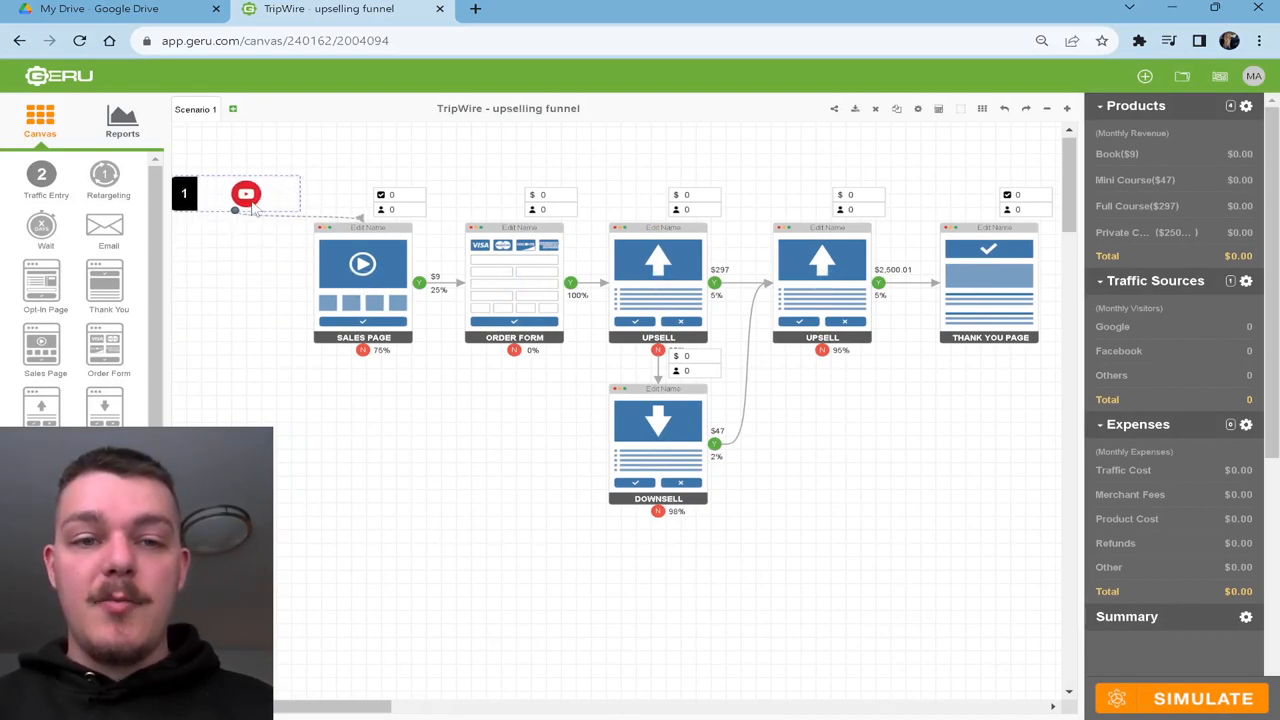
pyautogui.moveTo(244, 192); pyautogui.dragTo(372, 164)
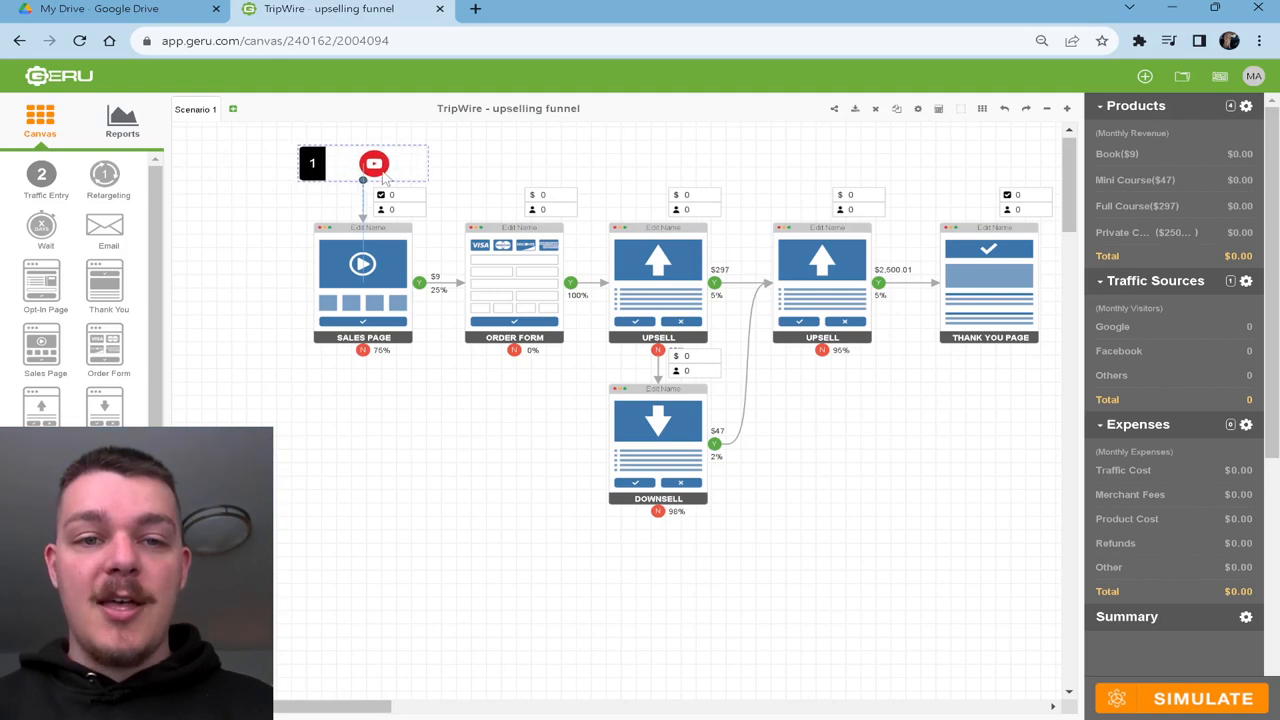
pyautogui.click(1200, 698)
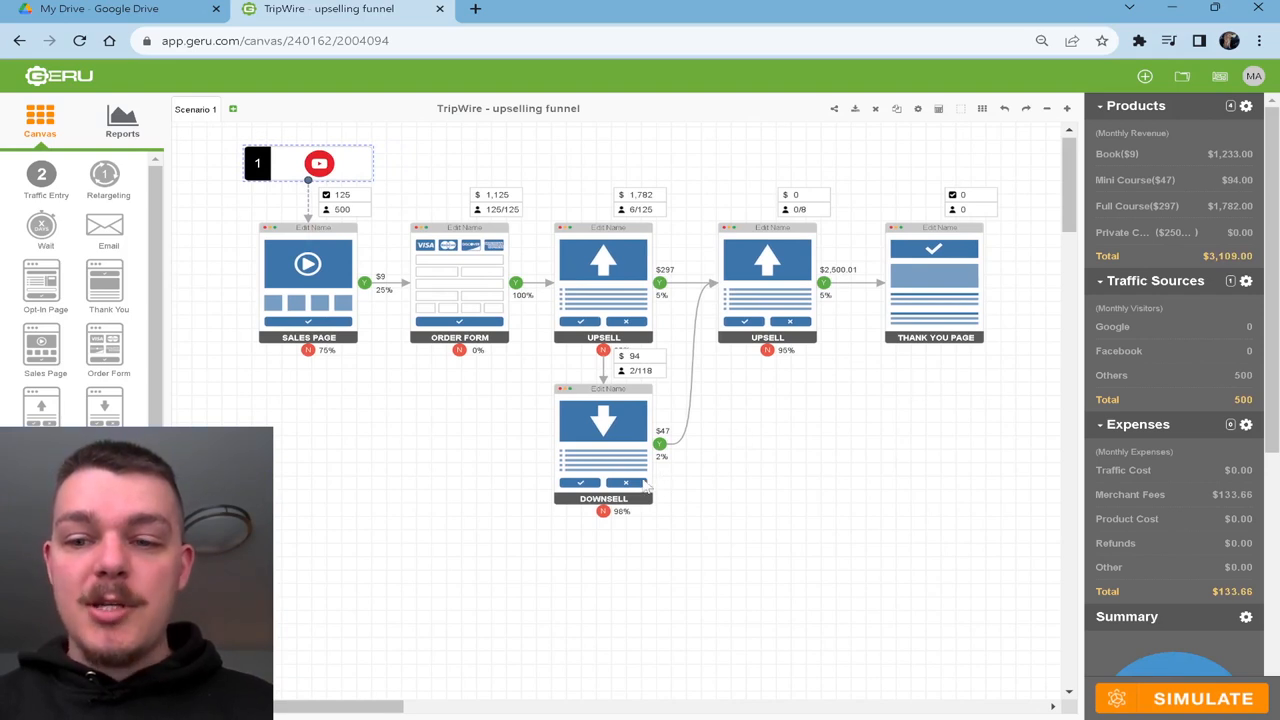
pyautogui.scroll(-3)
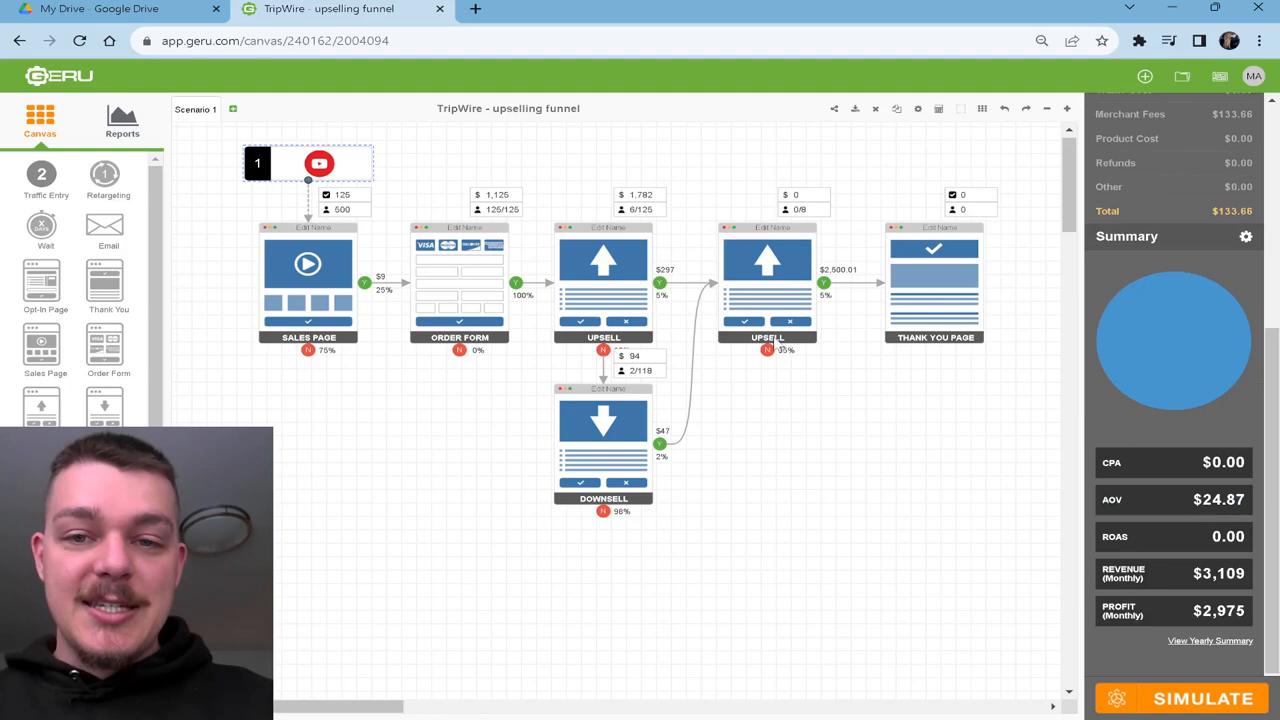
pyautogui.moveTo(792, 308)
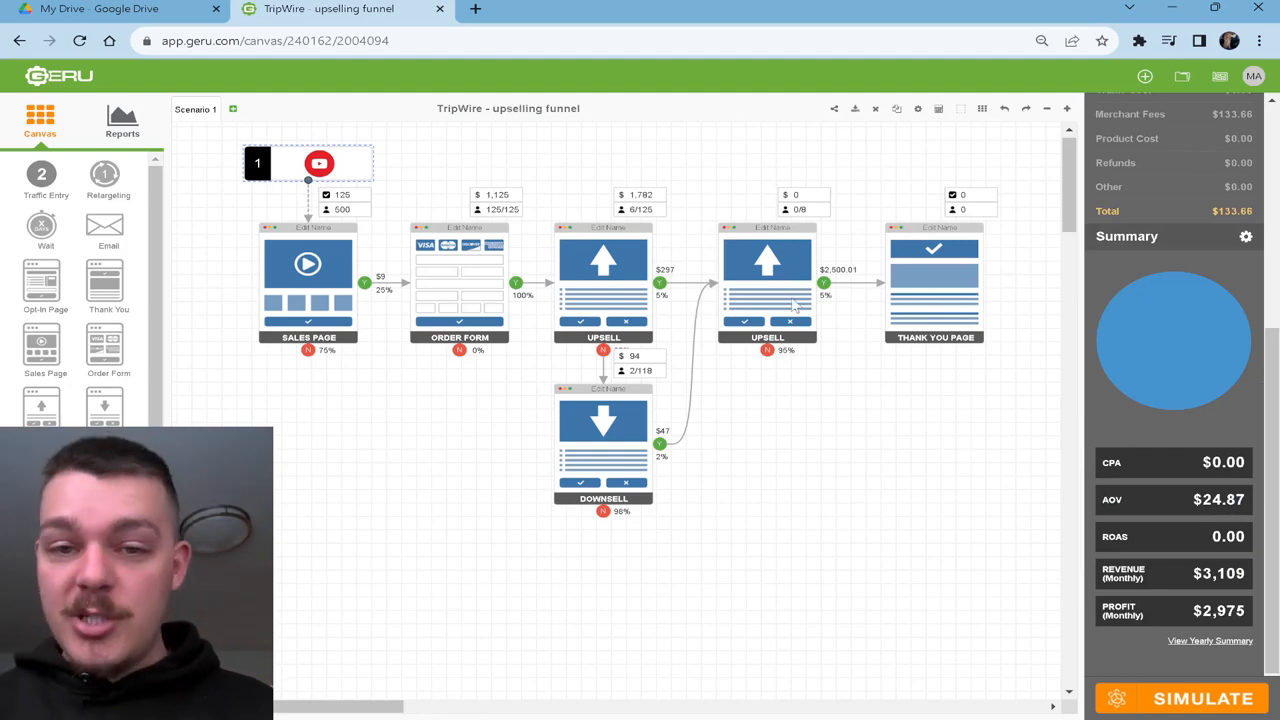
pyautogui.moveTo(748, 250)
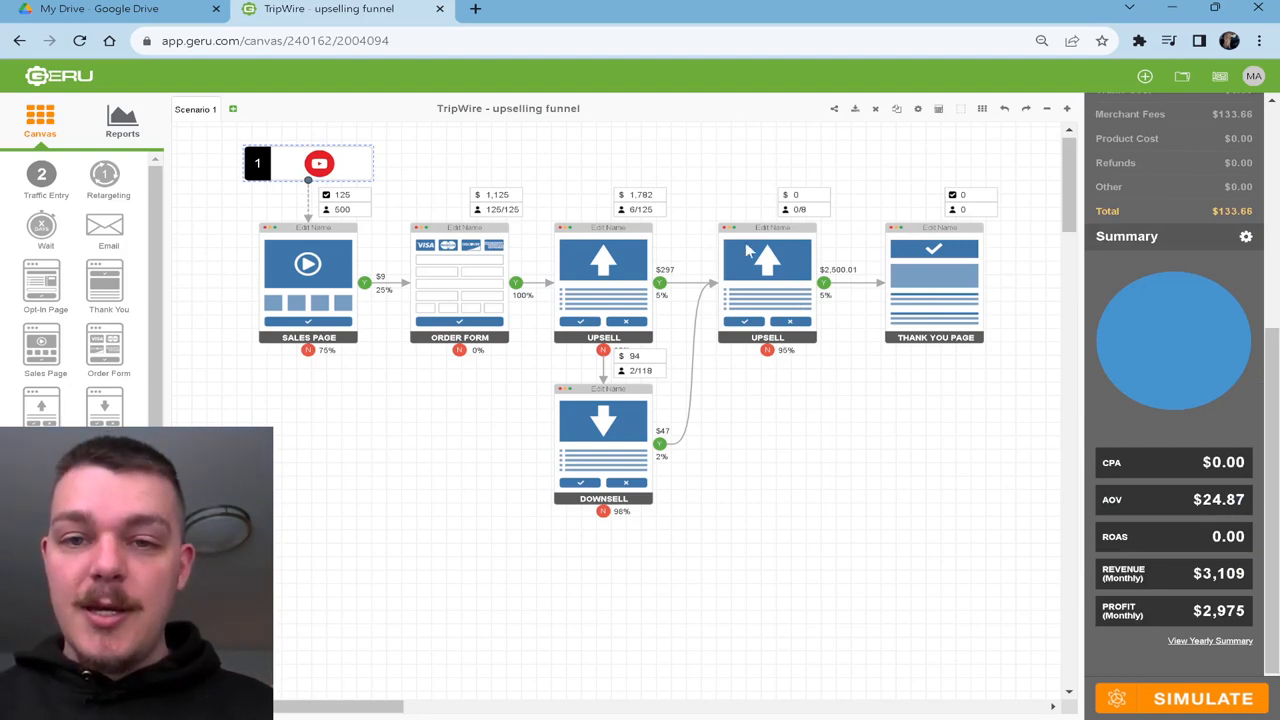
pyautogui.moveTo(1010, 324)
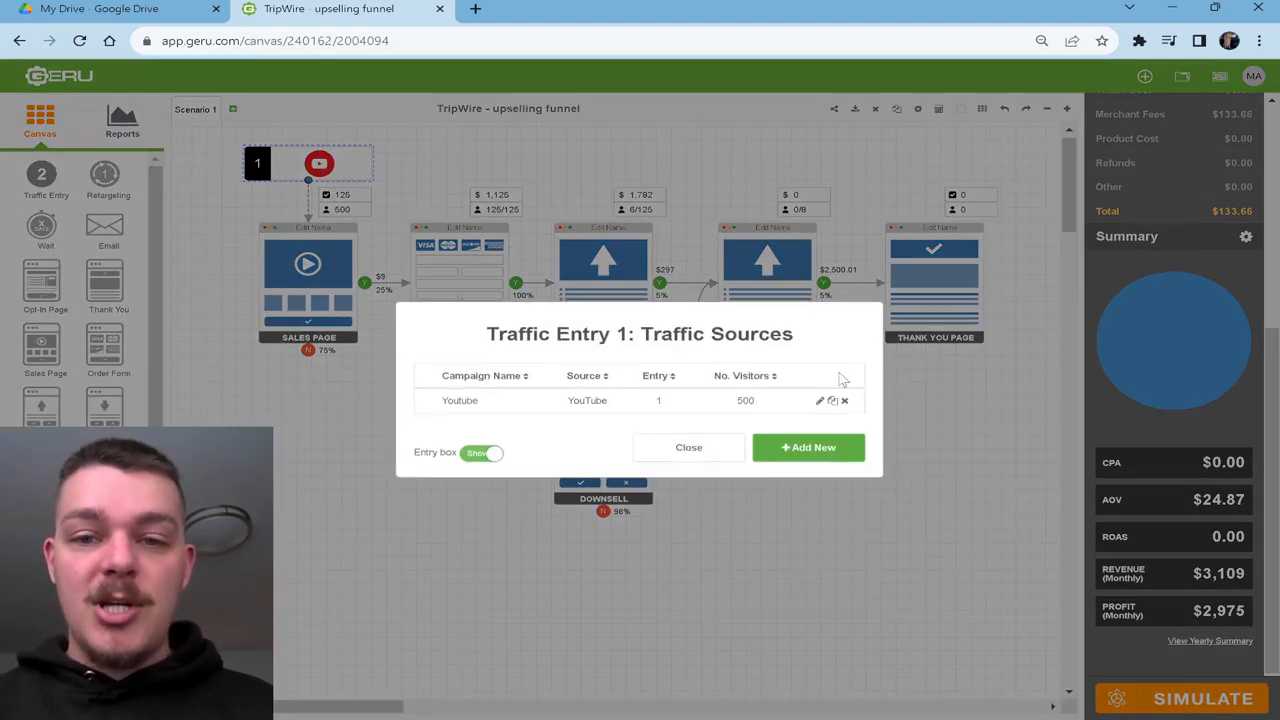
# Raise YouTube traffic to 1,000 monthly visitors and re-simulate: $6,227 revenue, $5,959 profit.
pyautogui.click(820, 400)
pyautogui.write('1000')
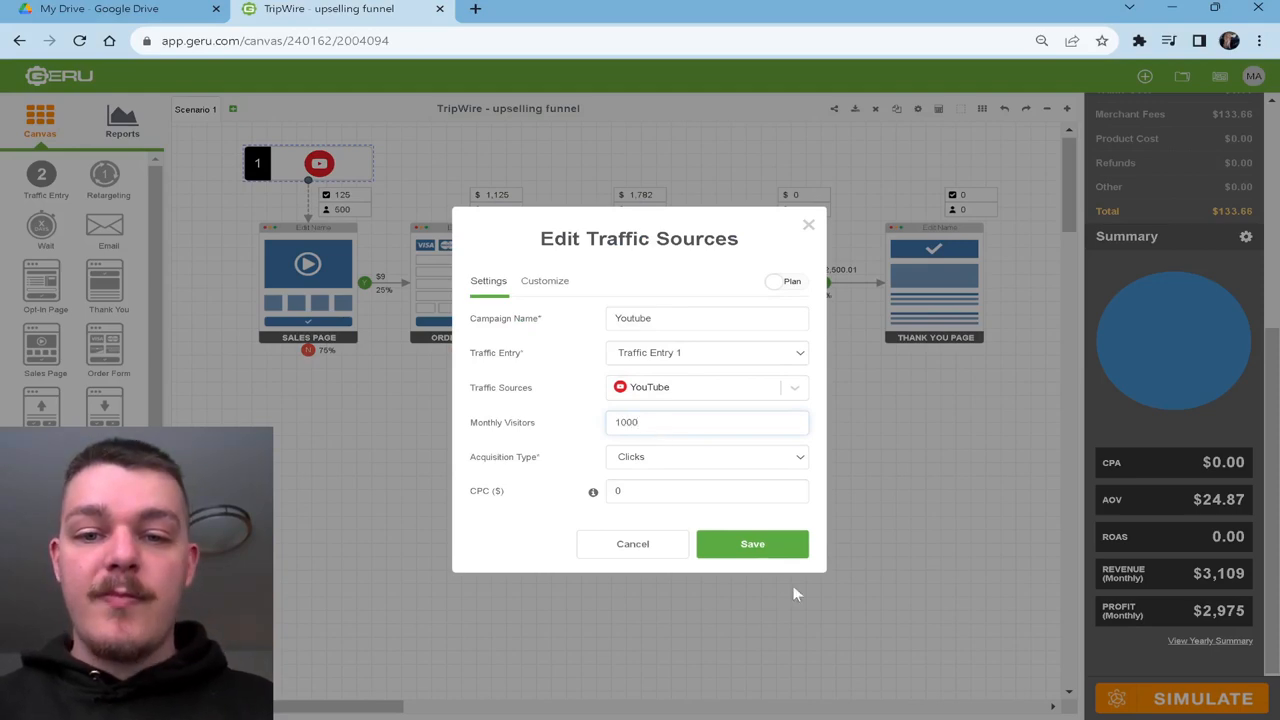
pyautogui.click(752, 544)
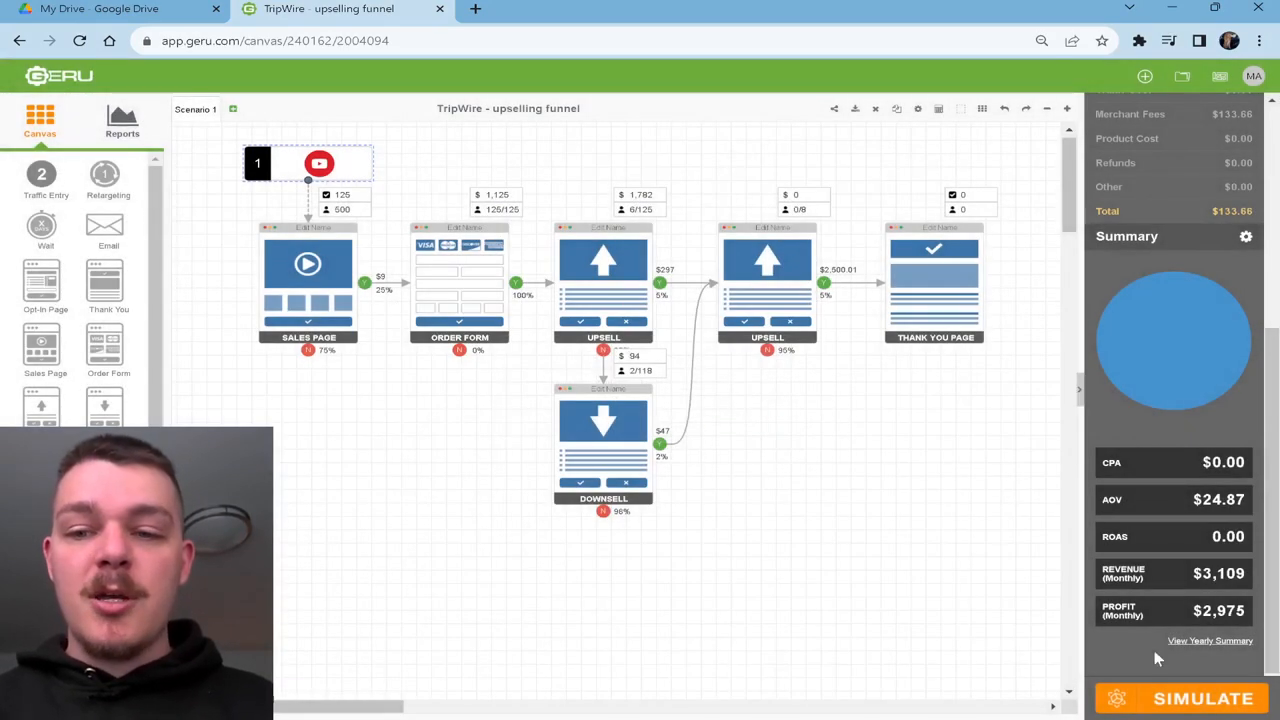
pyautogui.click(1200, 698)
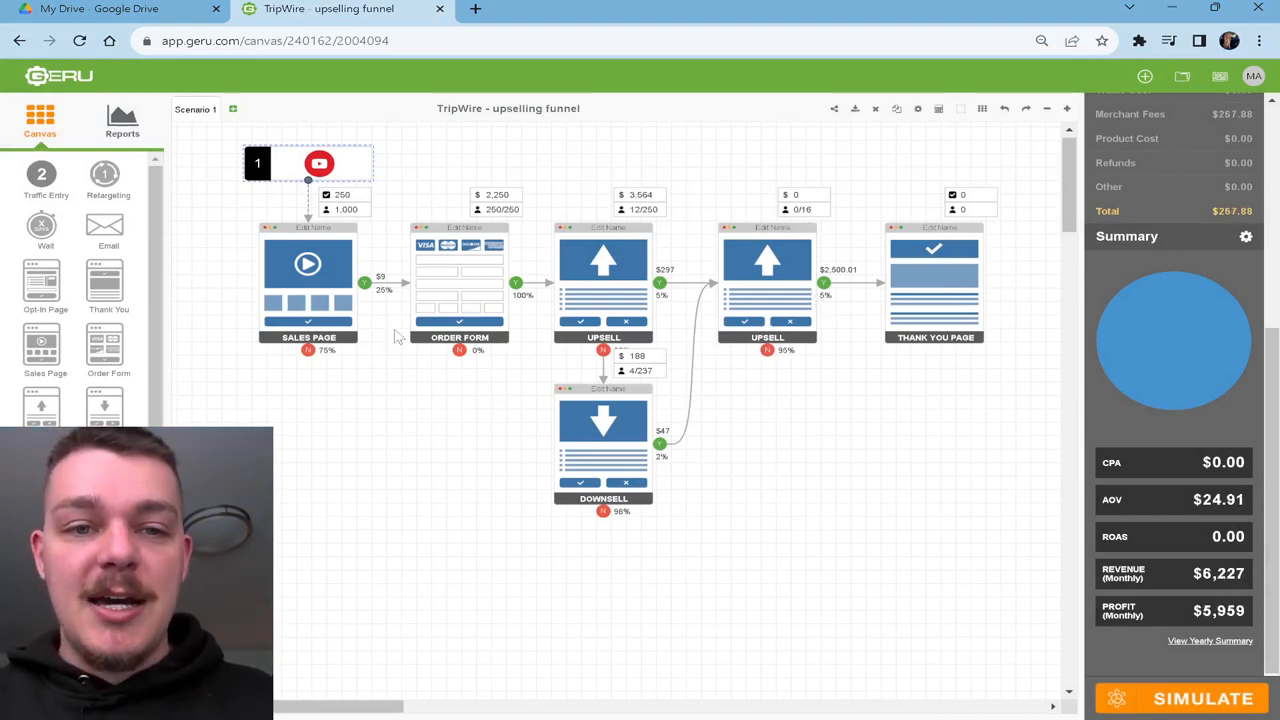
pyautogui.moveTo(332, 260)
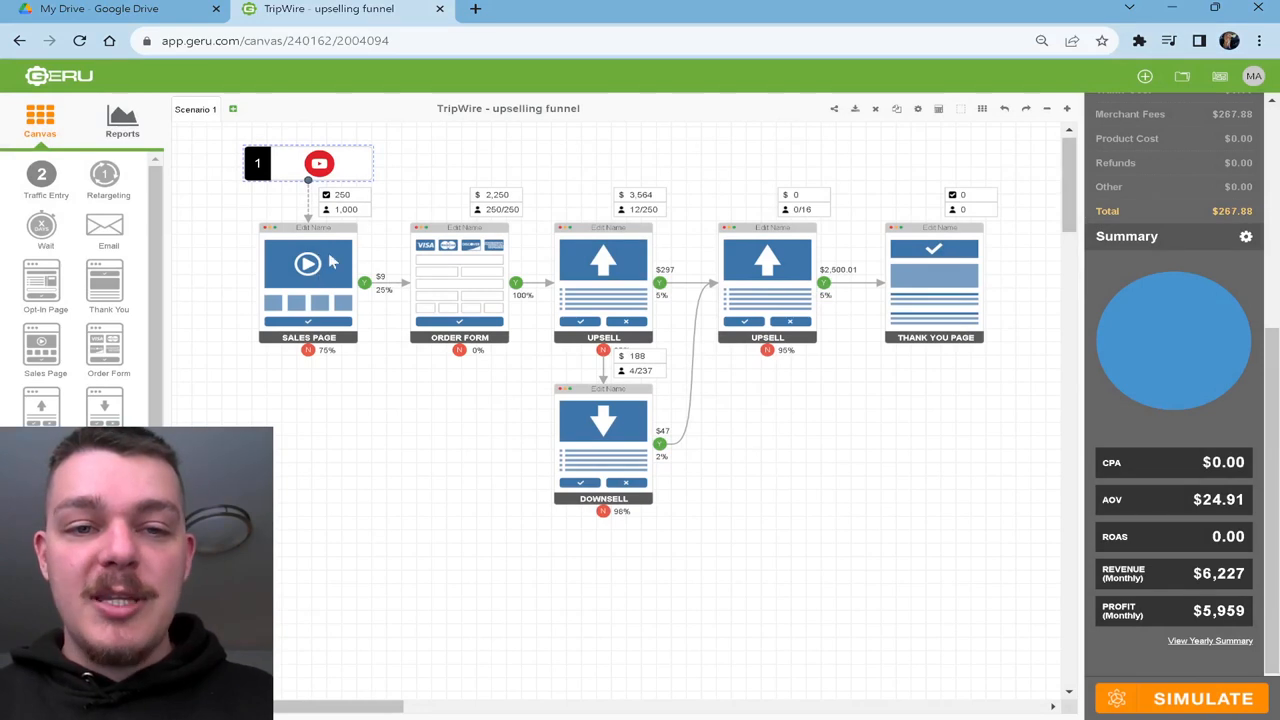
pyautogui.moveTo(470, 292)
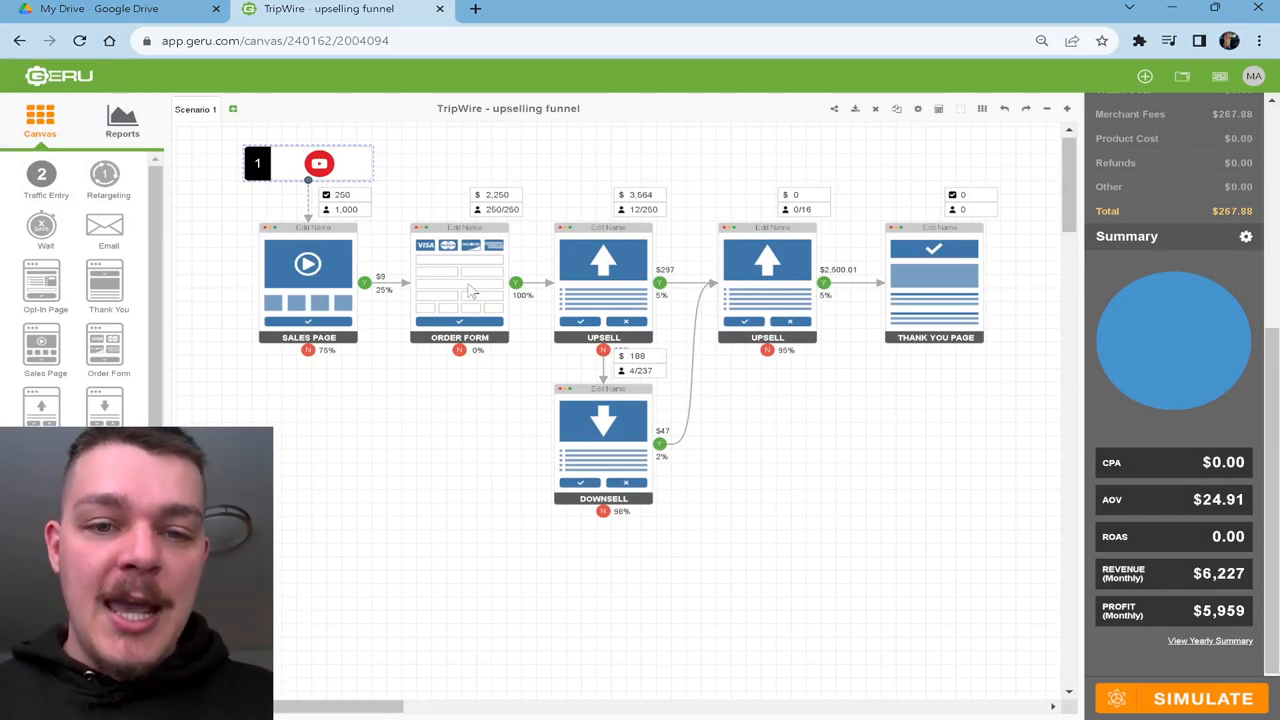
pyautogui.moveTo(588, 312)
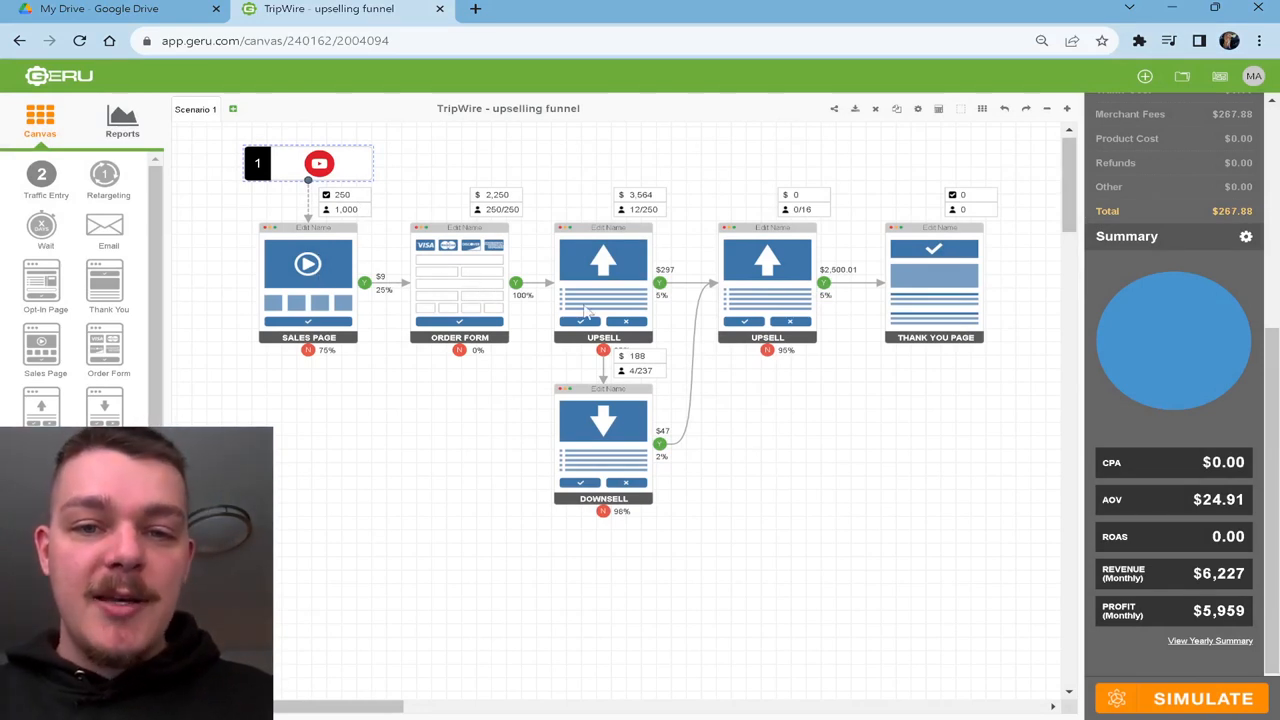
# Set the mini-course downsell's Sales Conversion to 15% and save it.
pyautogui.doubleClick(604, 290)
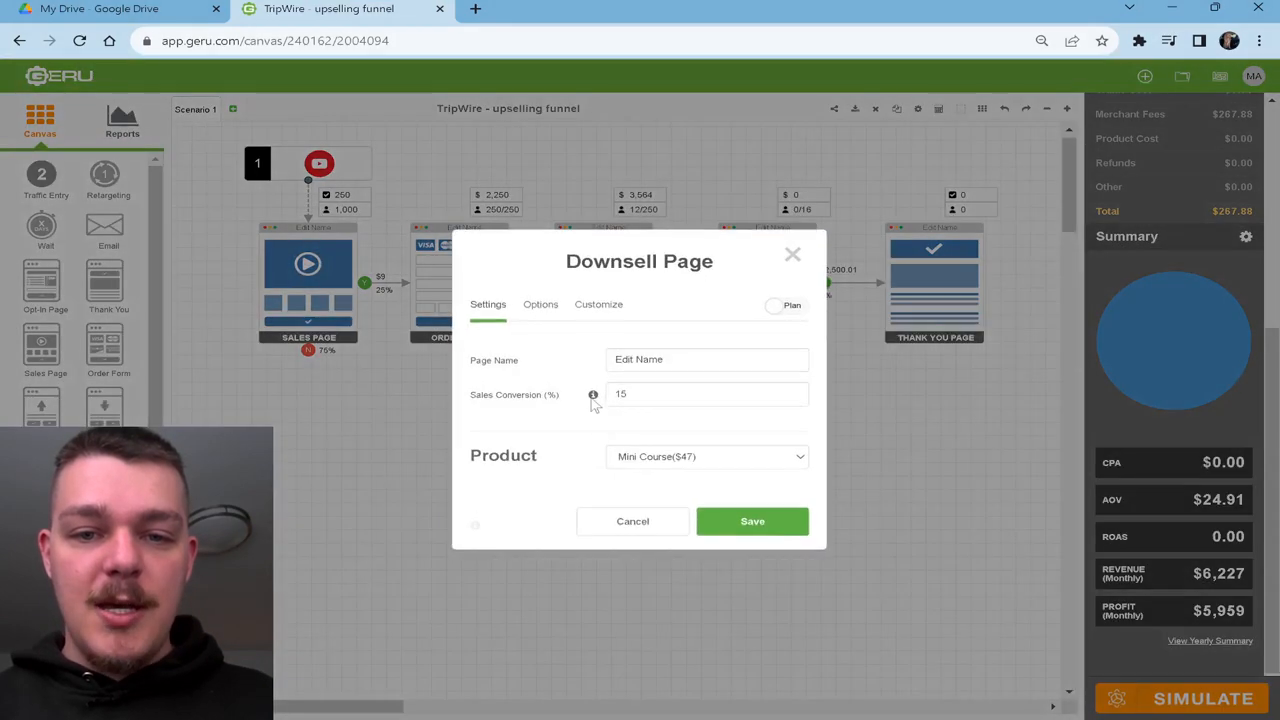
pyautogui.click(752, 520)
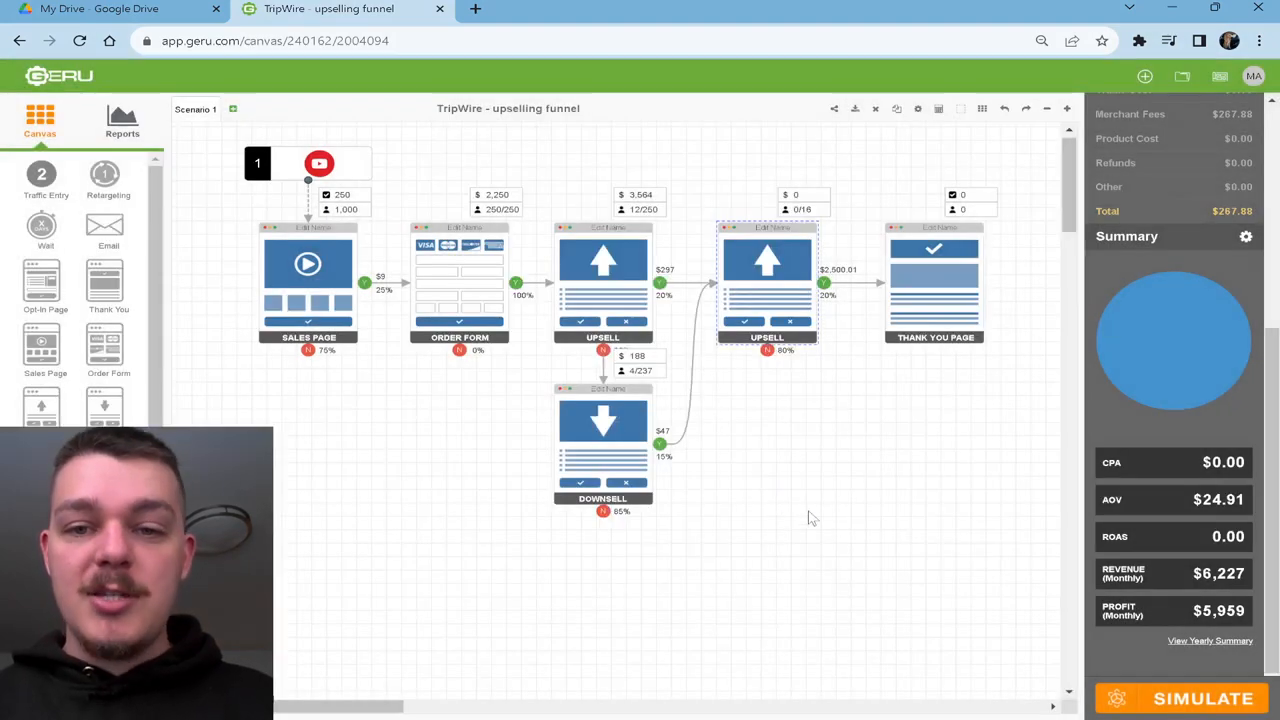
pyautogui.moveTo(820, 512)
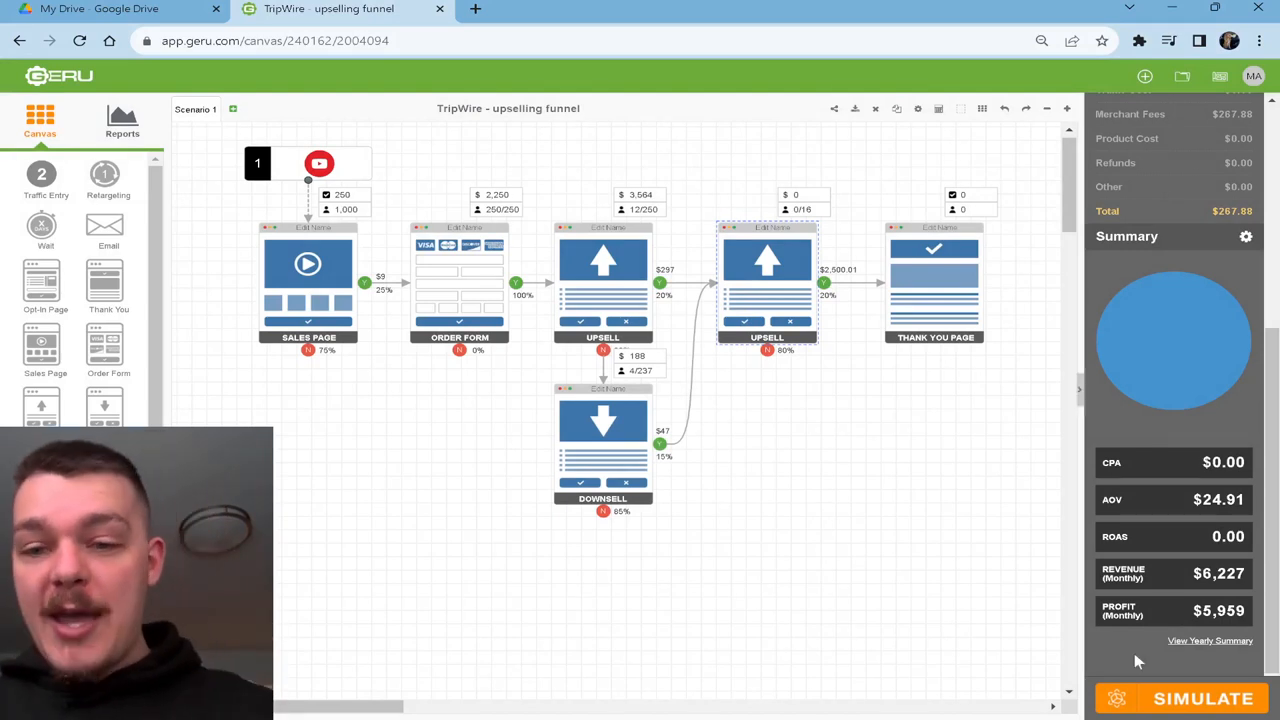
# Re-simulate for $58,735 revenue and $56,921 profit, then move the second upsell beneath the downsell.
pyautogui.click(1188, 698)
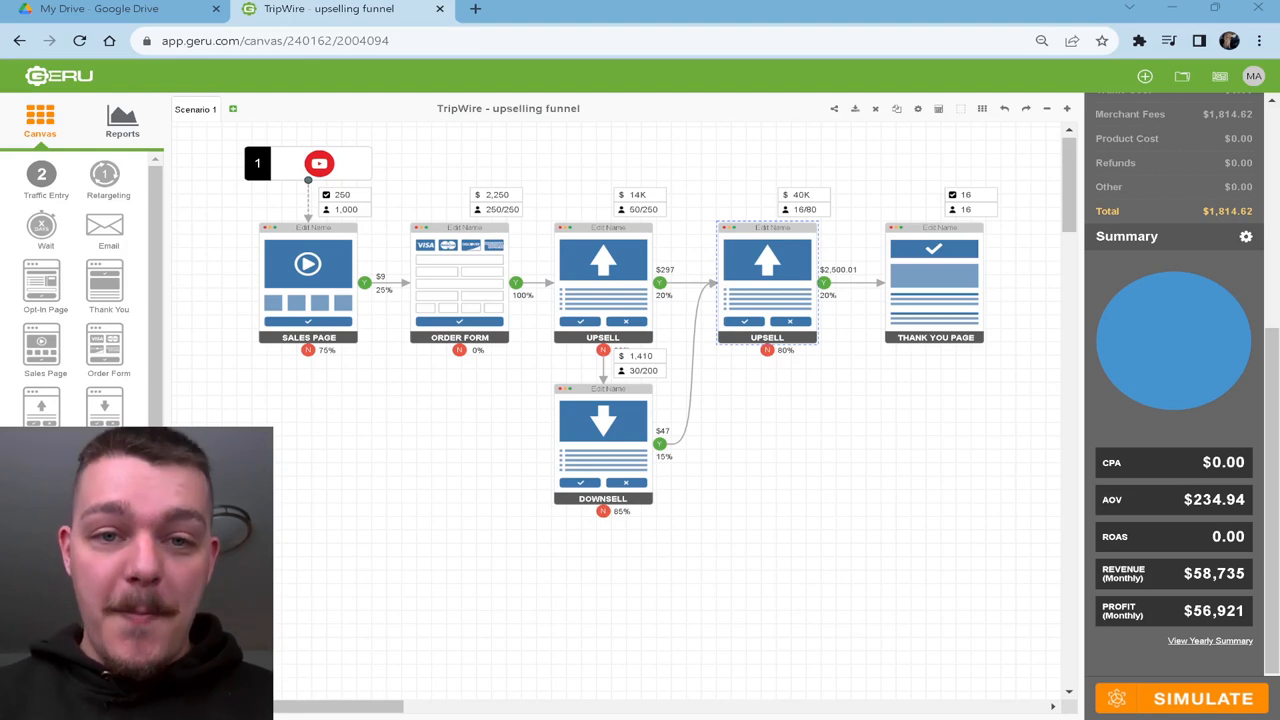
pyautogui.moveTo(890, 544)
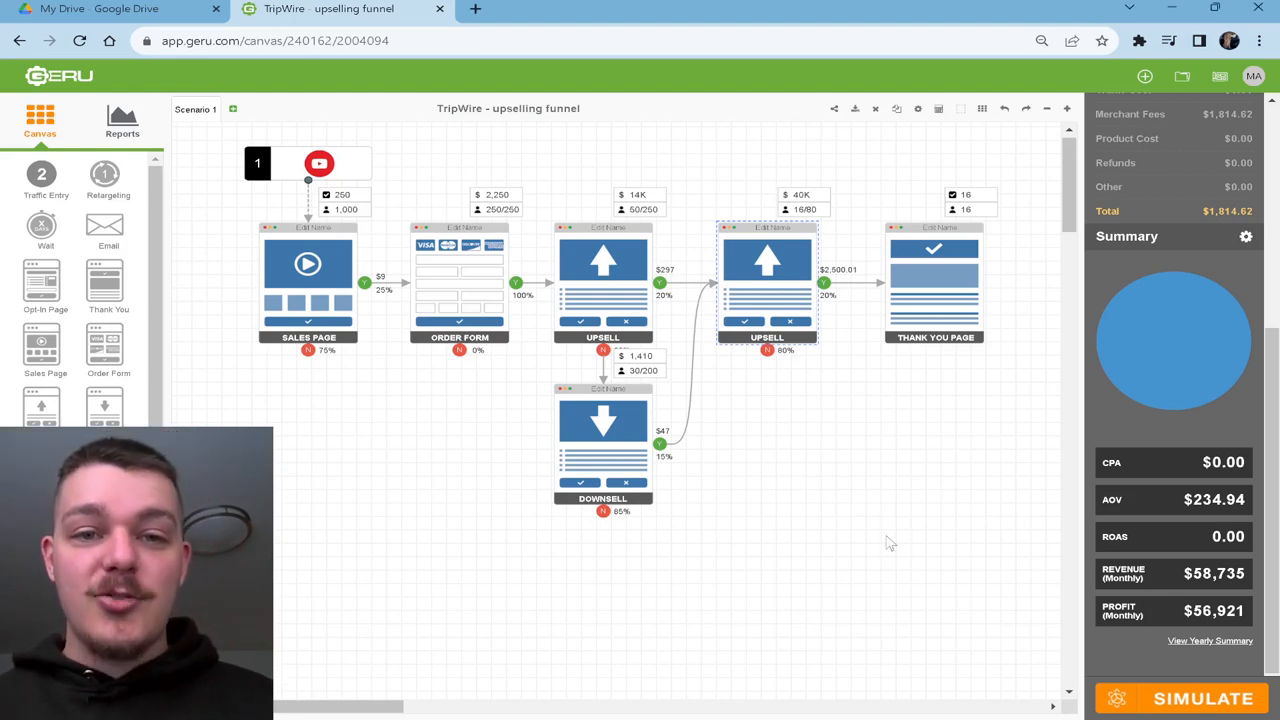
pyautogui.moveTo(538, 290)
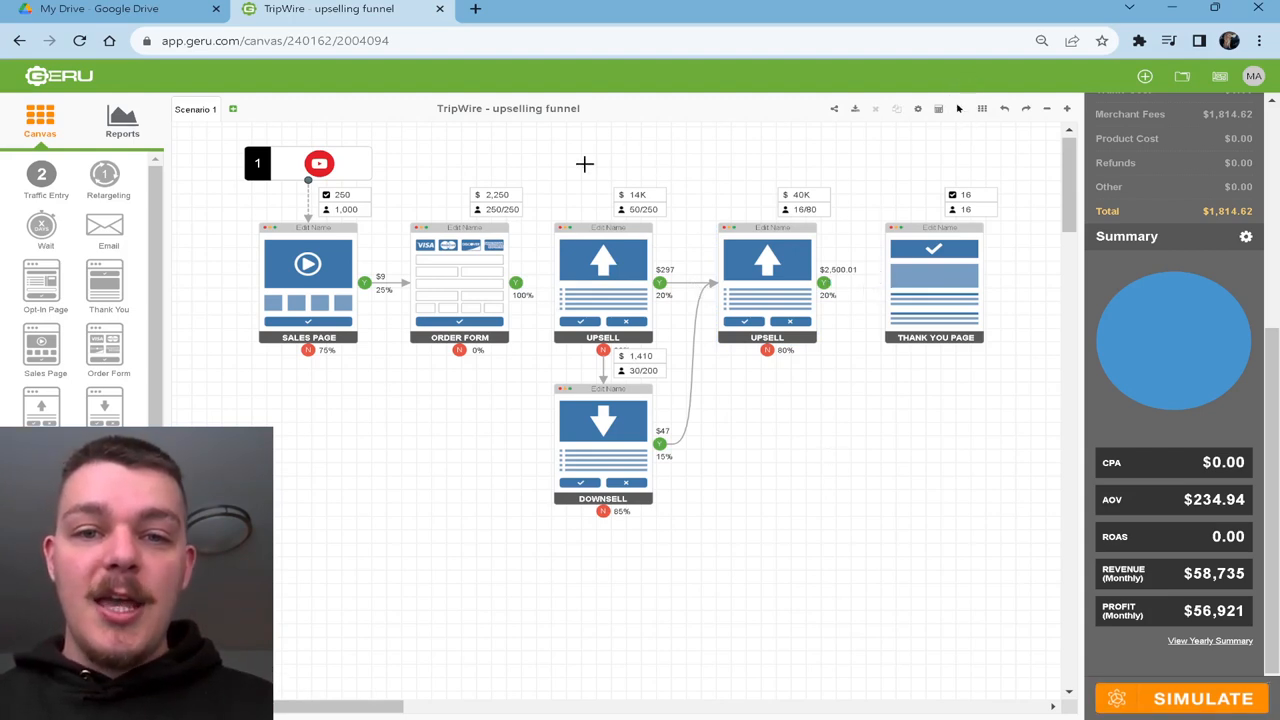
pyautogui.moveTo(768, 284); pyautogui.dragTo(778, 576)
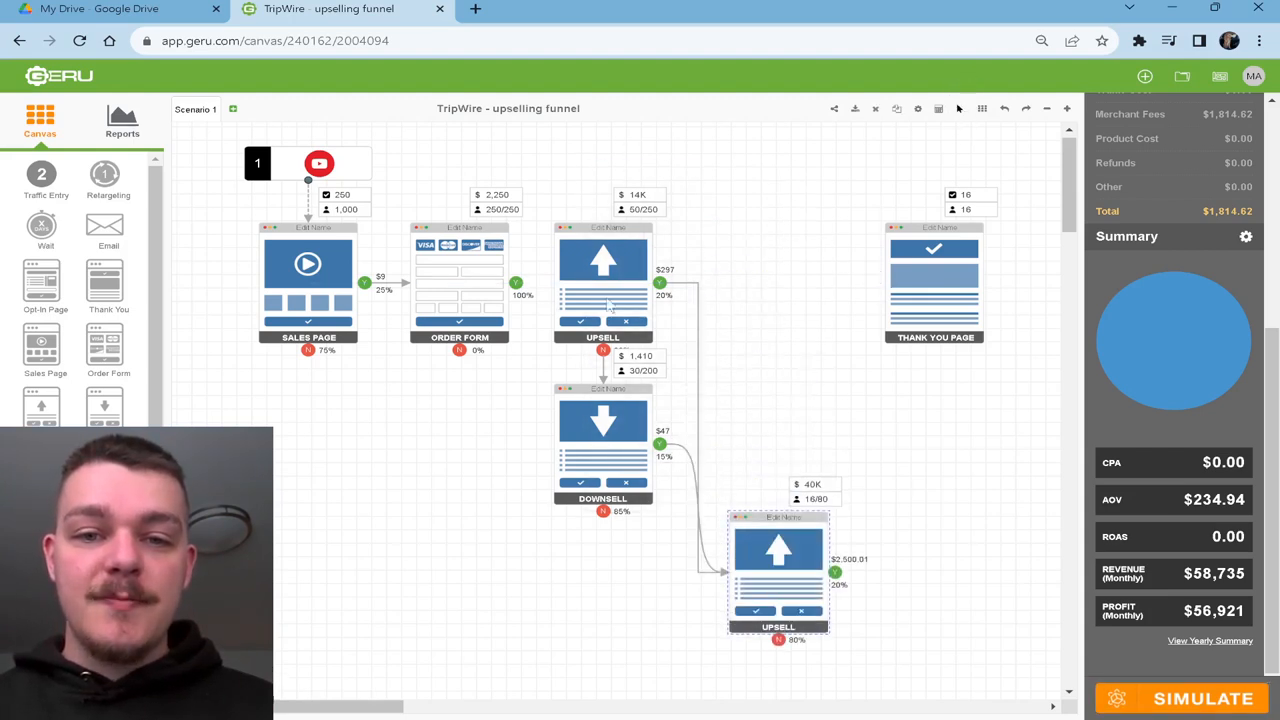